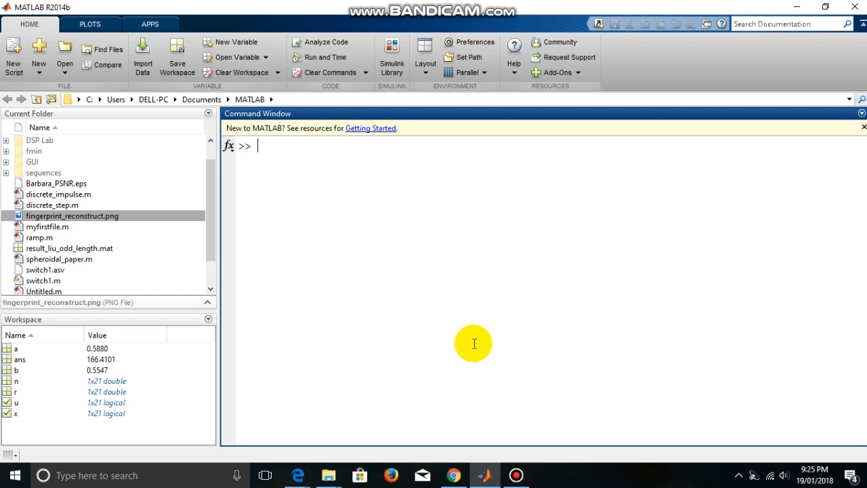
Enter v=[0:10:100] to build the eleven values 0, 10, ..., 100.
type("v=[")
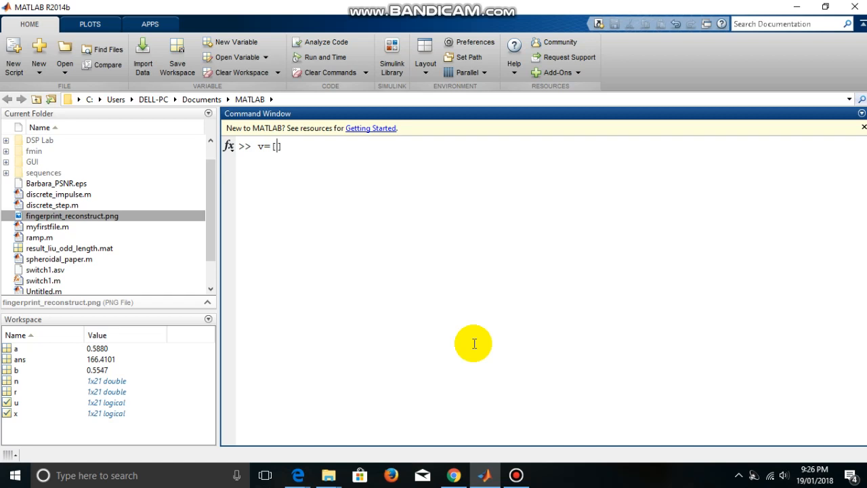
type("0")
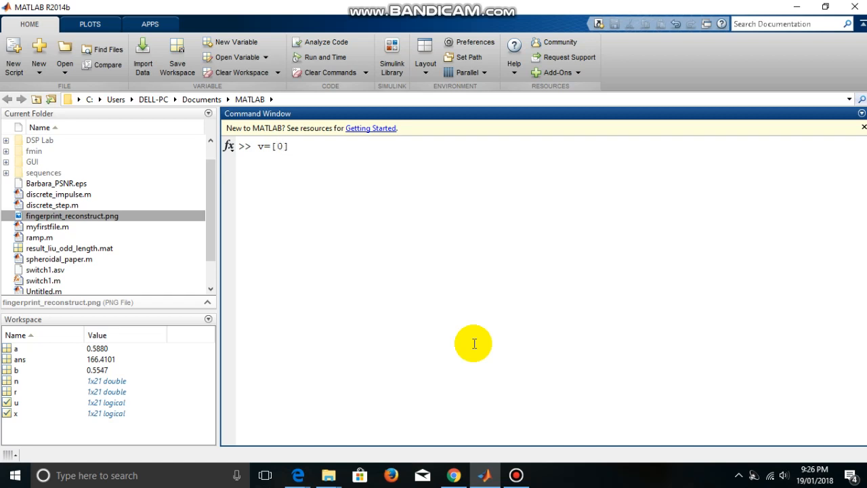
type(":")
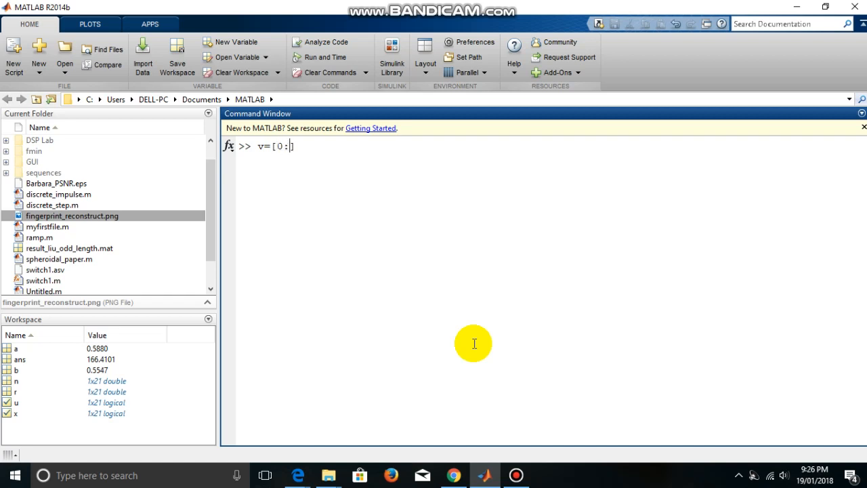
type("10")
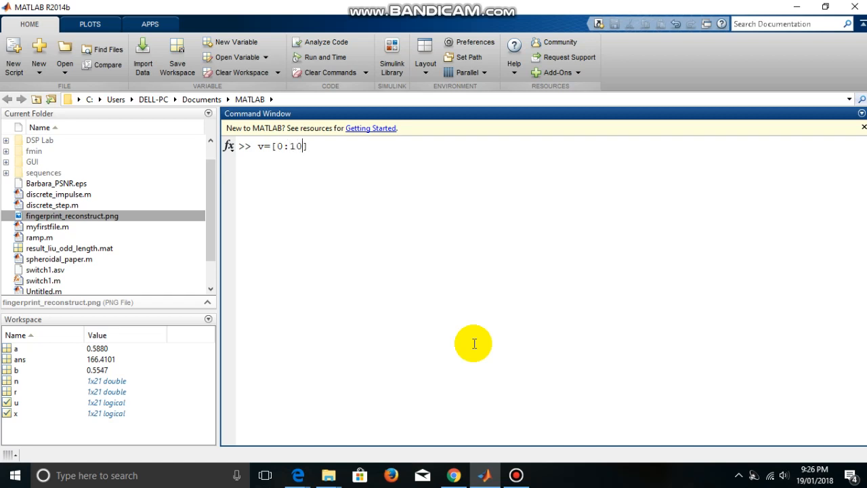
type("00")
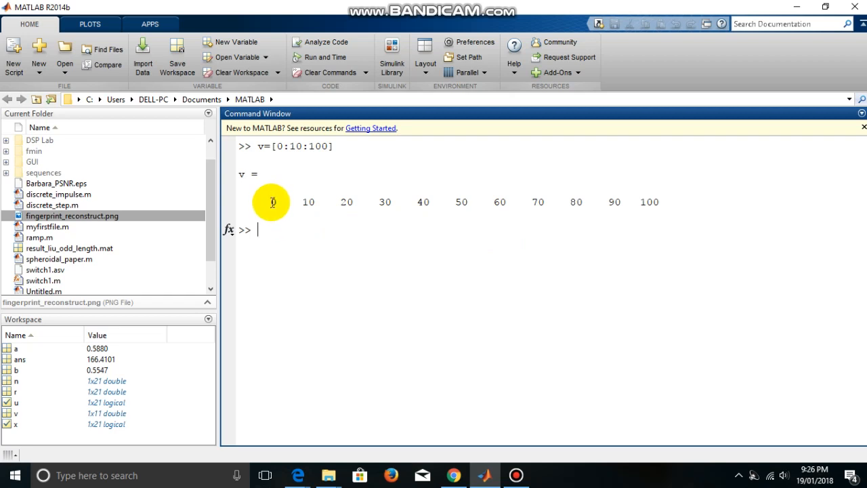
mouse_move(390, 241)
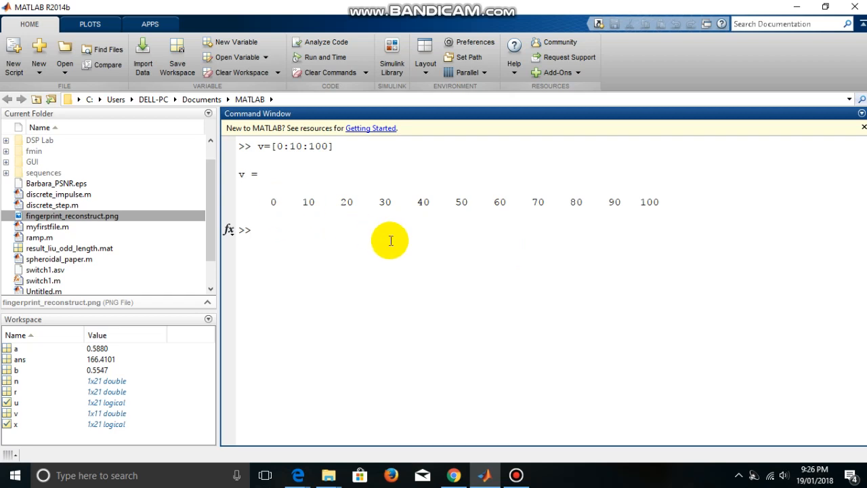
mouse_move(484, 230)
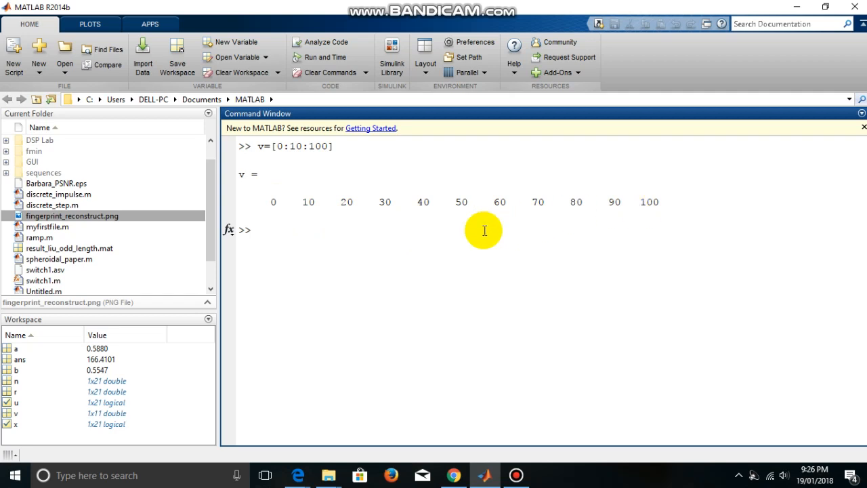
mouse_move(308, 202)
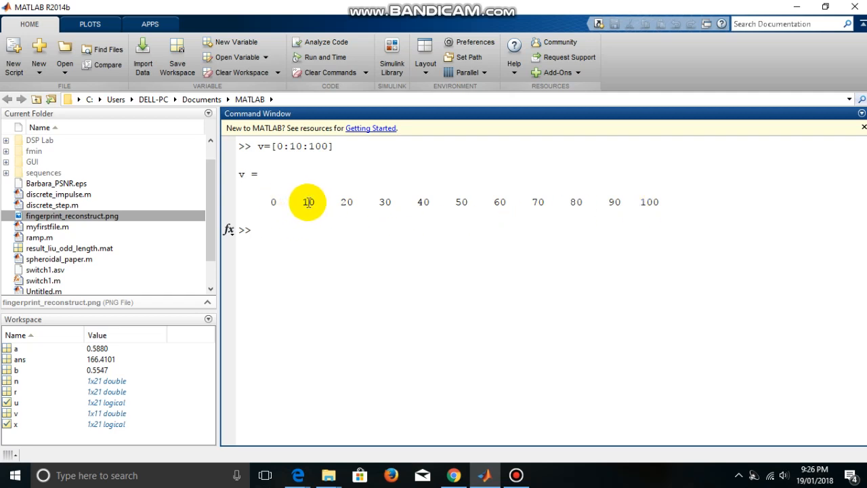
mouse_move(312, 210)
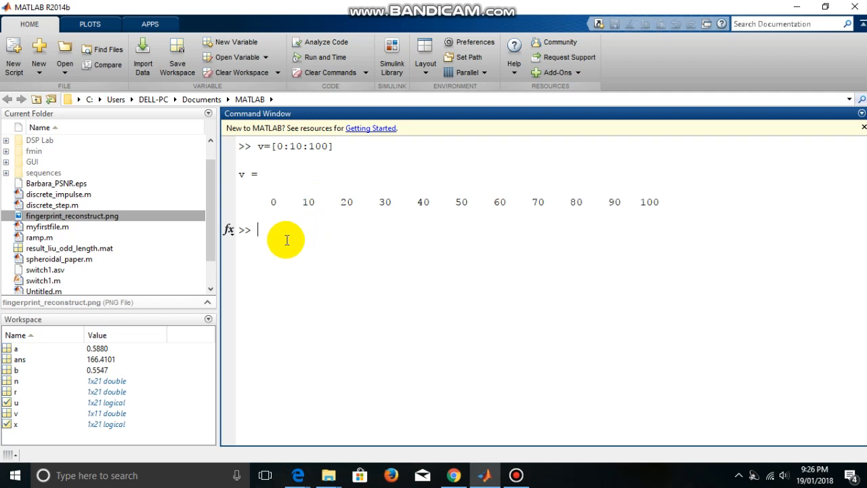
Enter a=0:pi/20:2*pi to build 41 values from 0 up to 6.2832.
type("a")
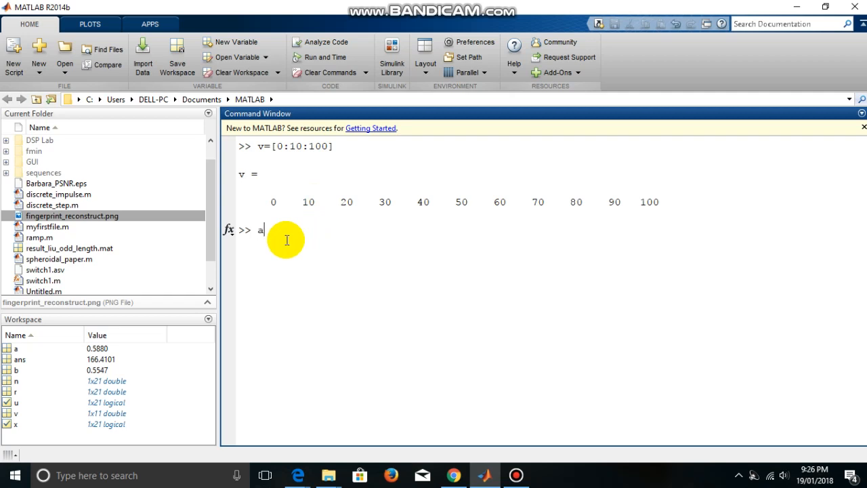
type("=0")
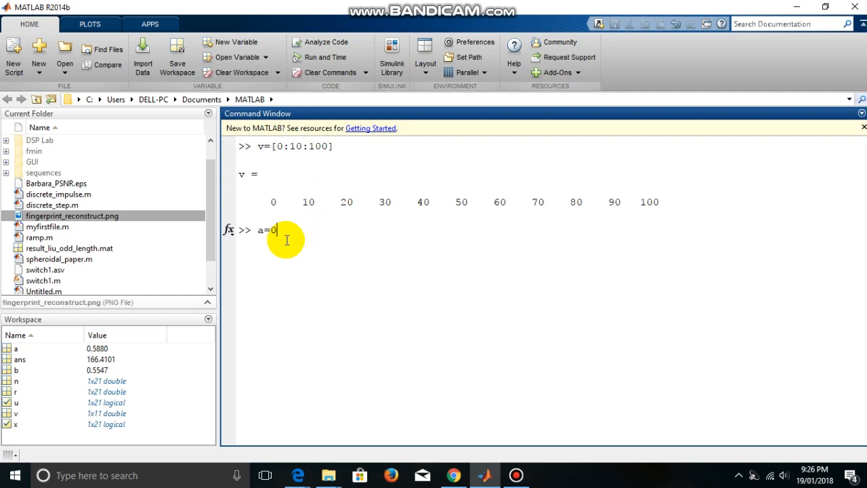
type(":")
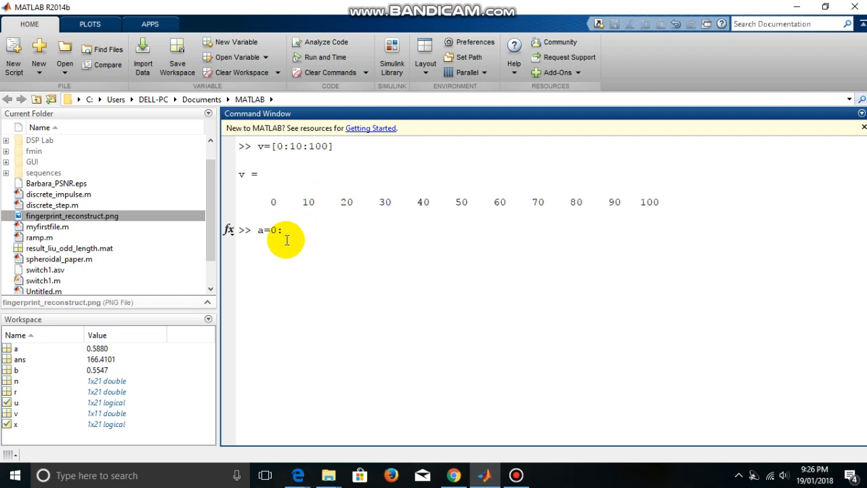
type("pi")
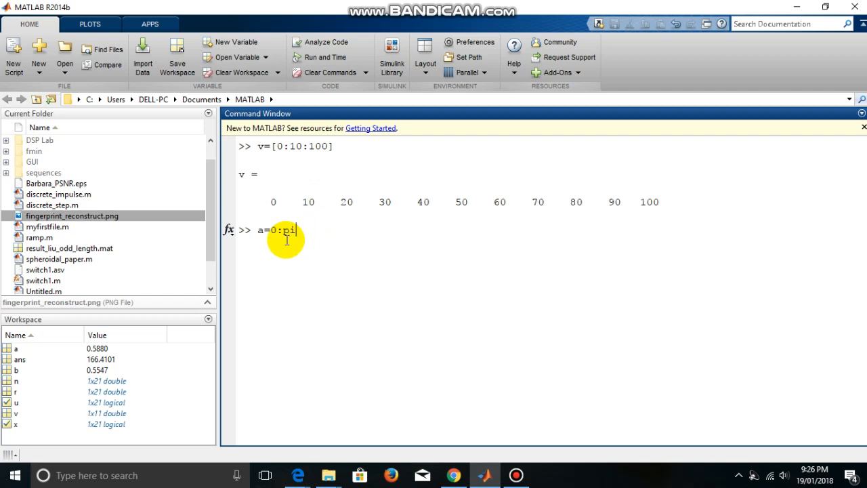
type("/2")
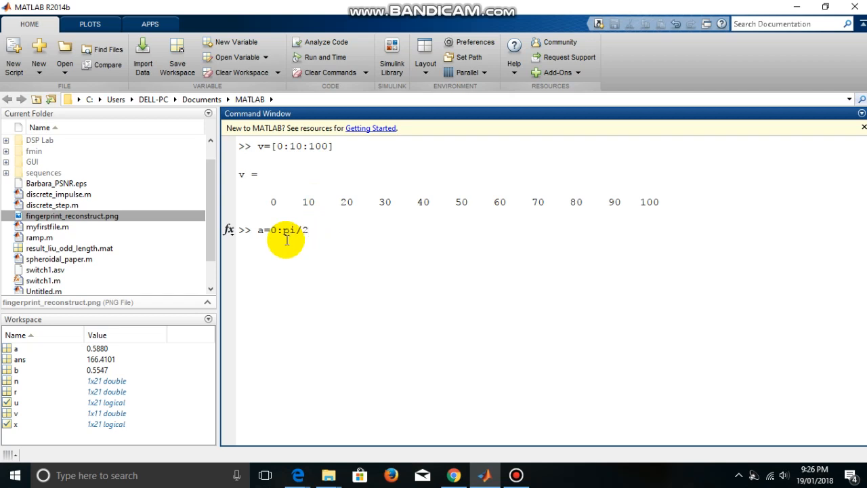
type("0:")
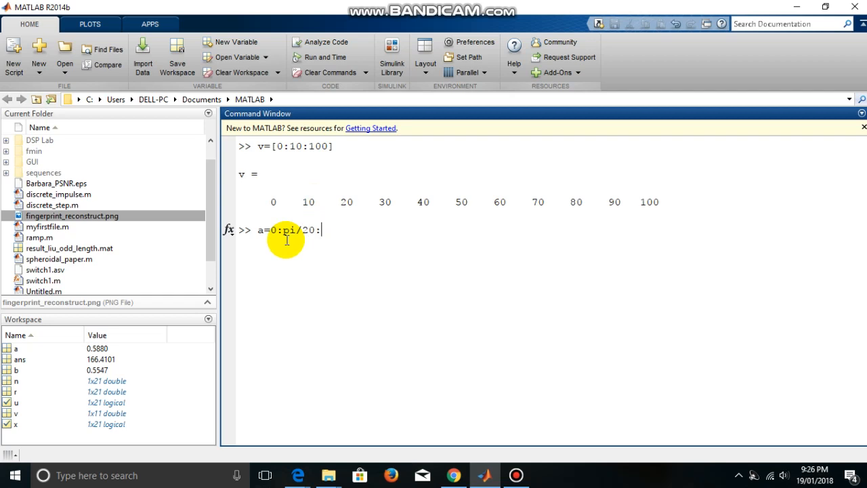
type("2*")
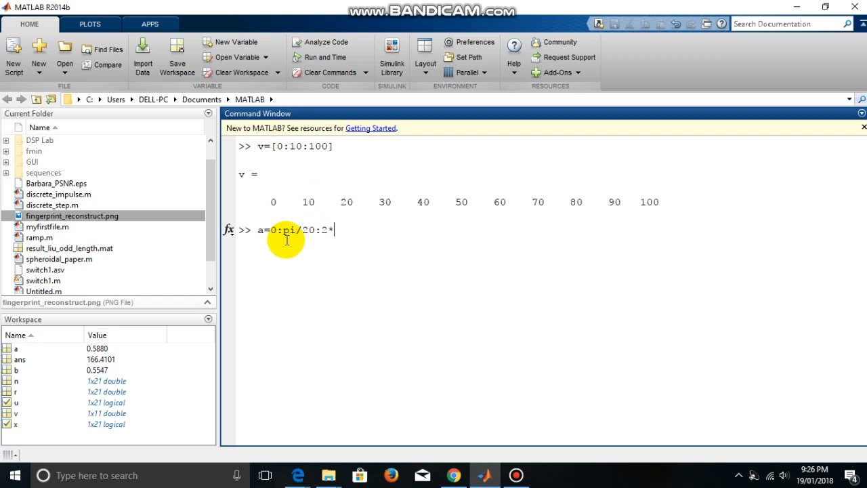
type("pi")
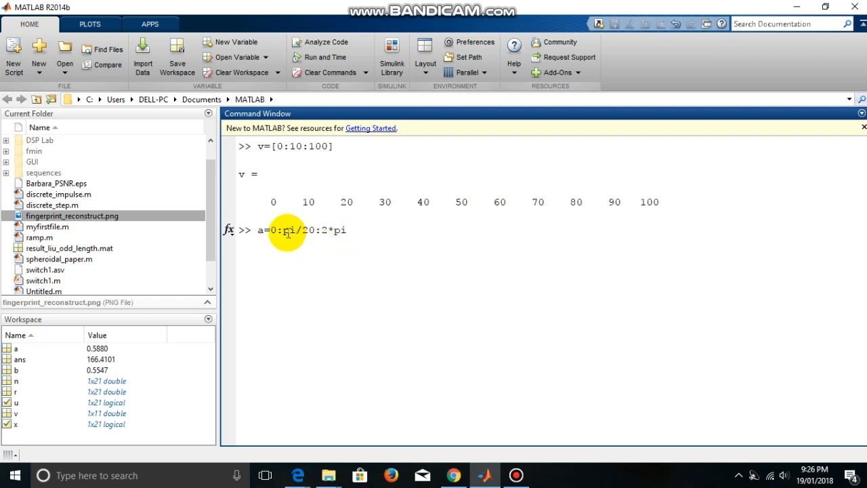
double_click(298, 230)
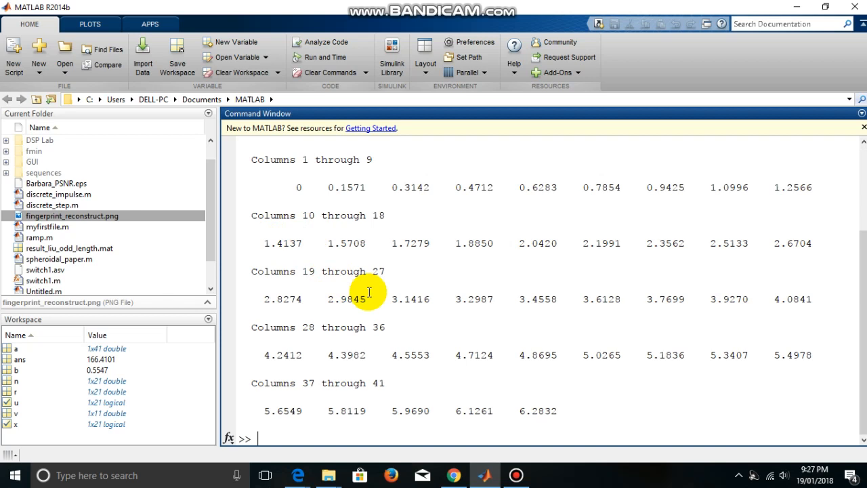
mouse_move(434, 360)
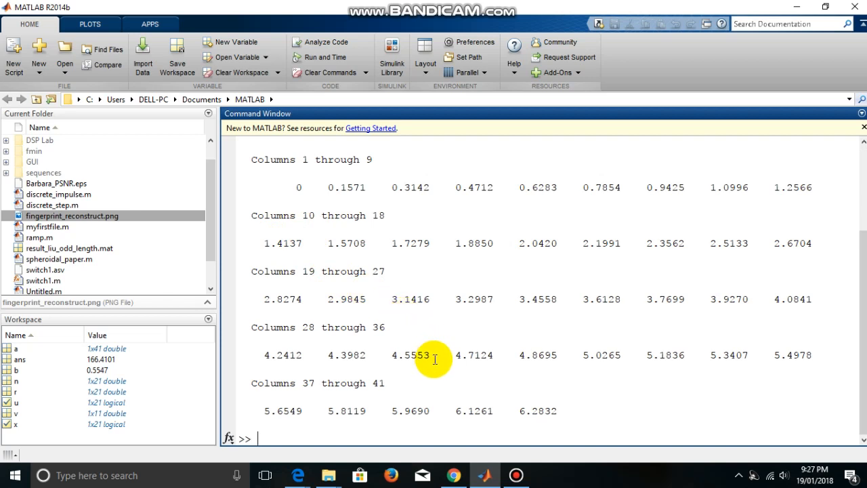
mouse_move(406, 369)
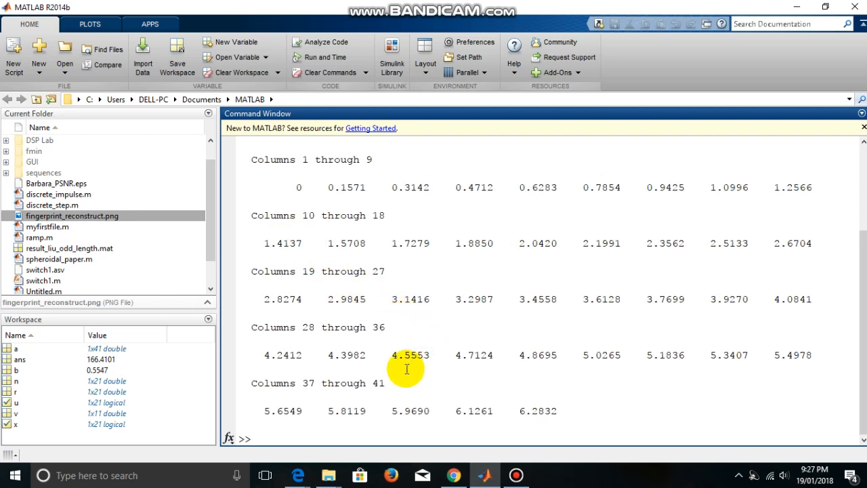
mouse_move(549, 405)
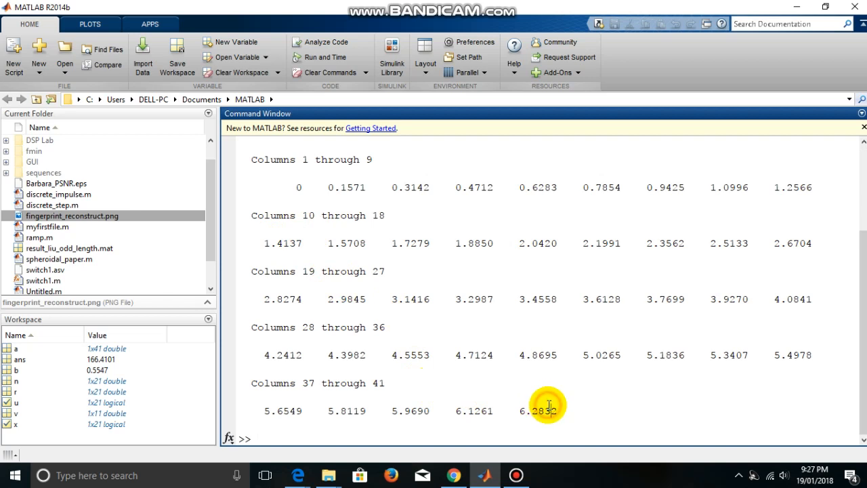
Enter c=0:10 to build the integers 0 through 10.
type("c")
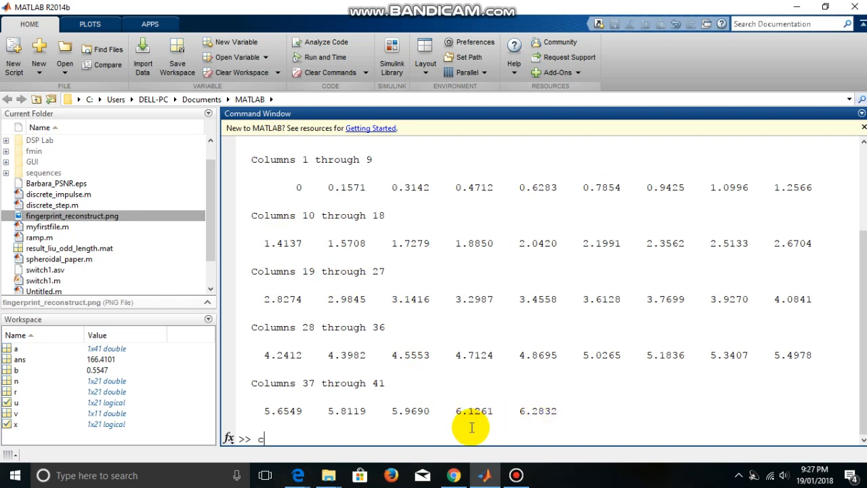
type("=0")
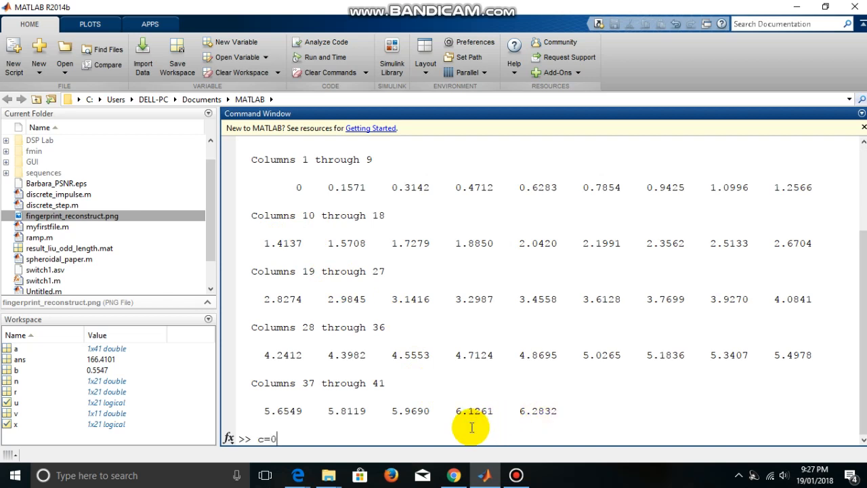
type(":")
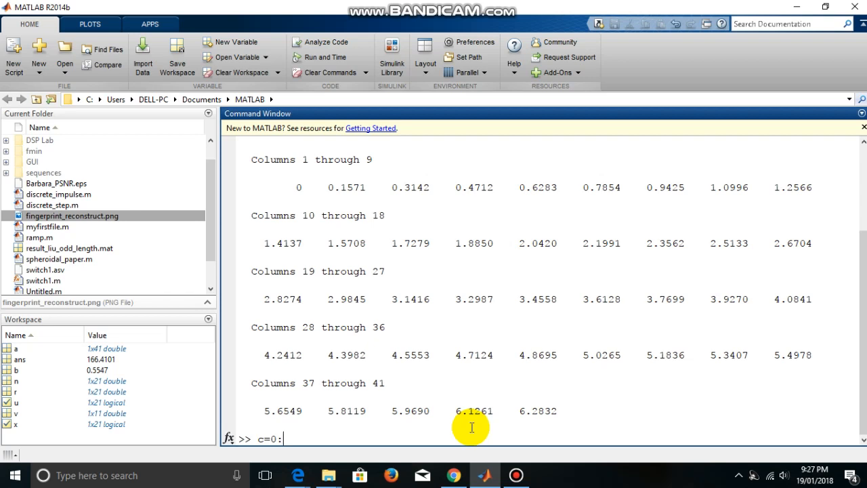
type("10")
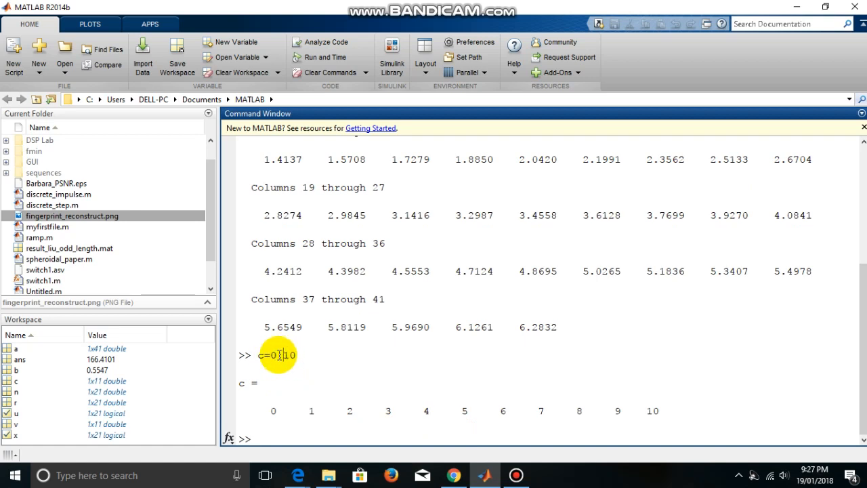
mouse_move(303, 409)
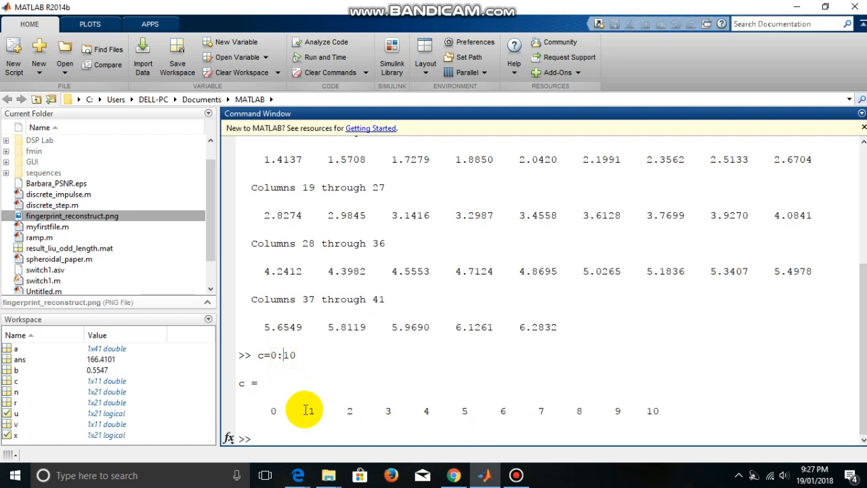
mouse_move(381, 420)
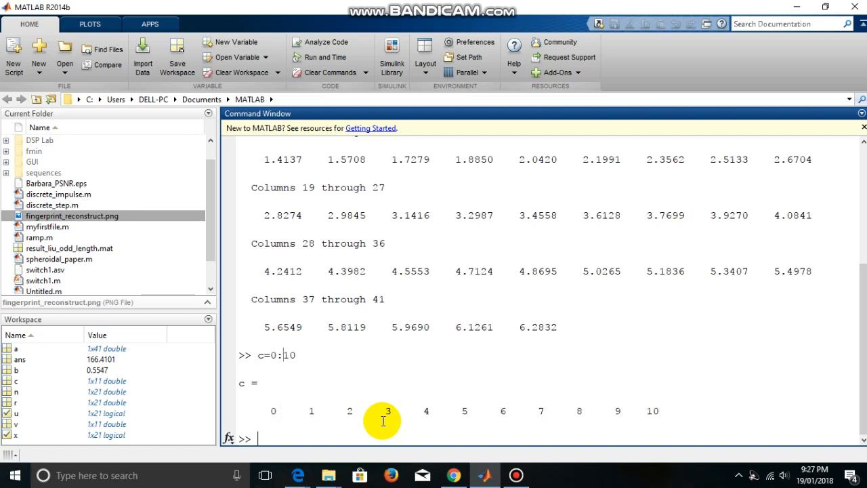
mouse_move(345, 417)
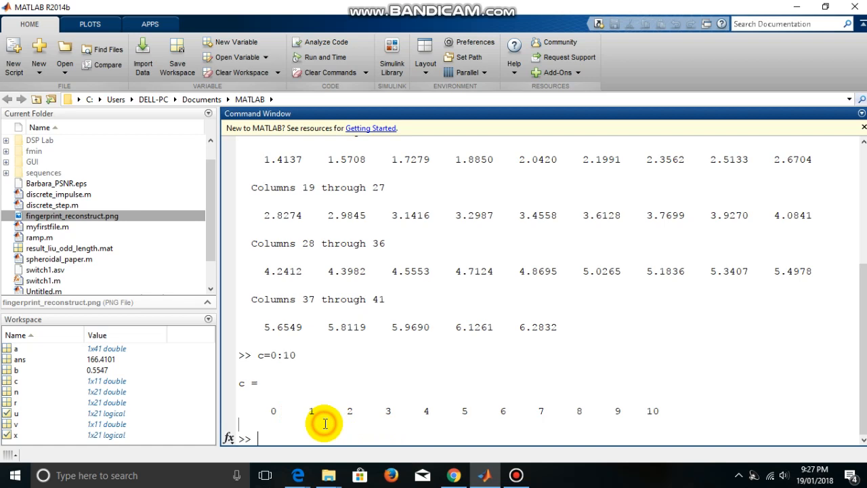
mouse_move(285, 428)
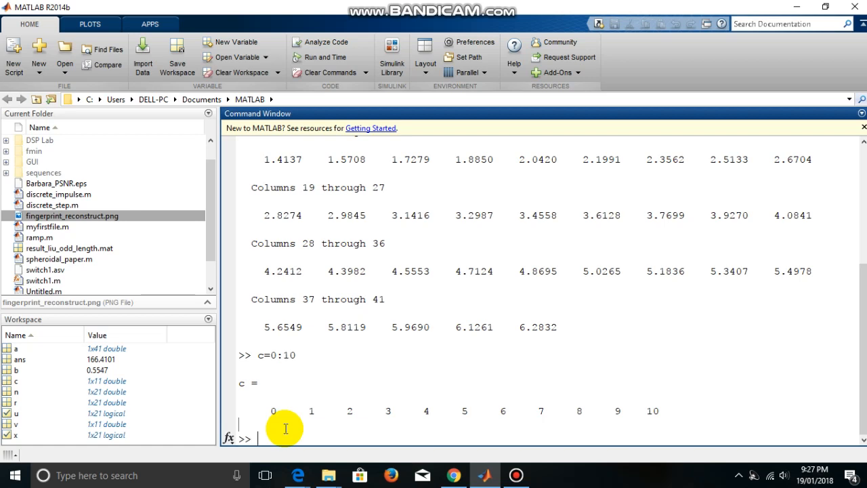
Enter e=linspace(0,100,11) for eleven evenly spaced values from 0 to 100.
type("e")
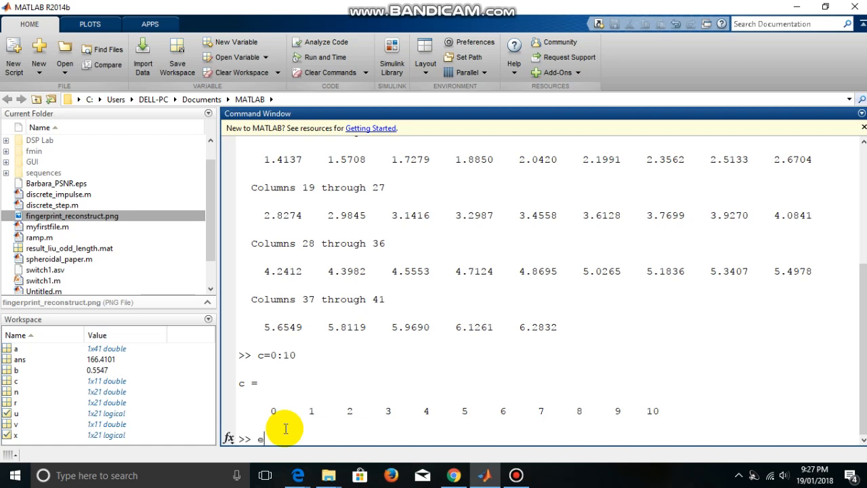
type("=lin")
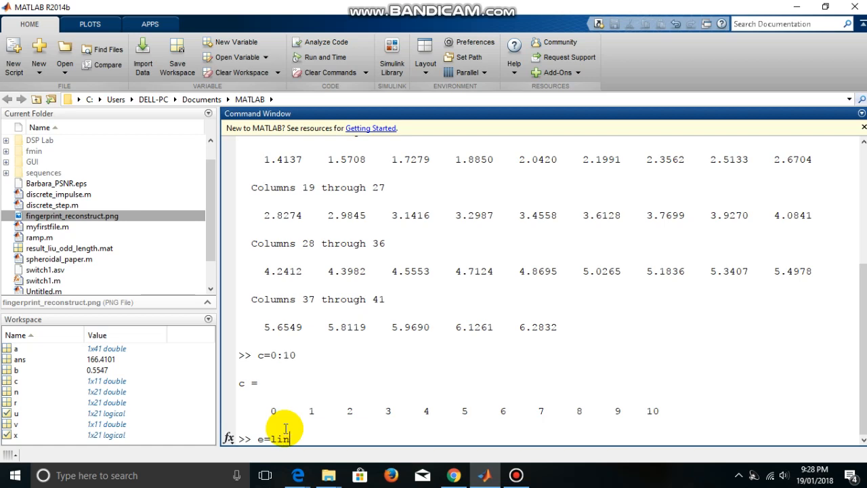
type("space")
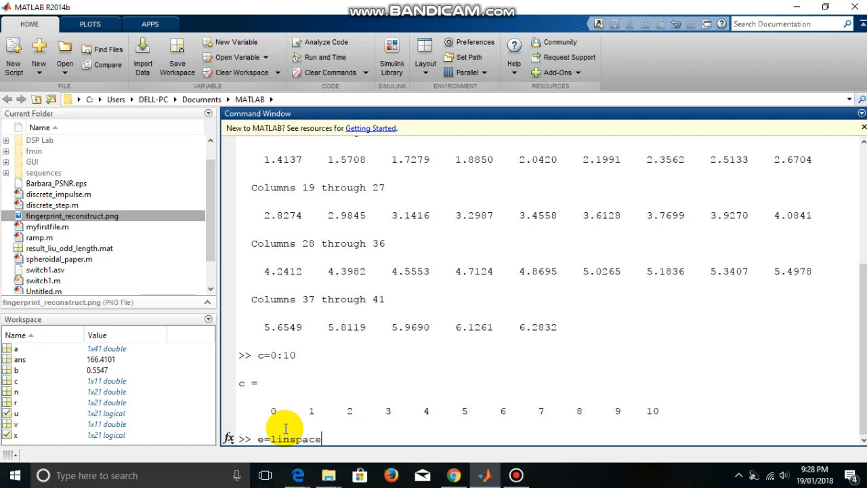
type("()")
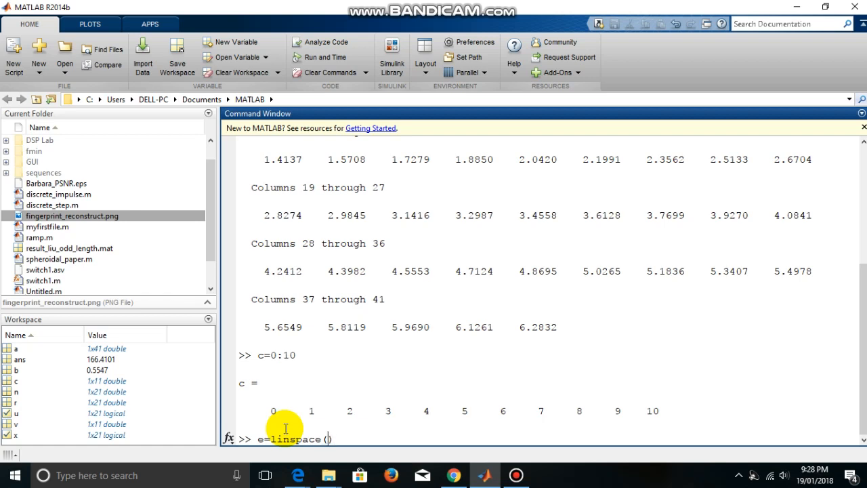
type("0,")
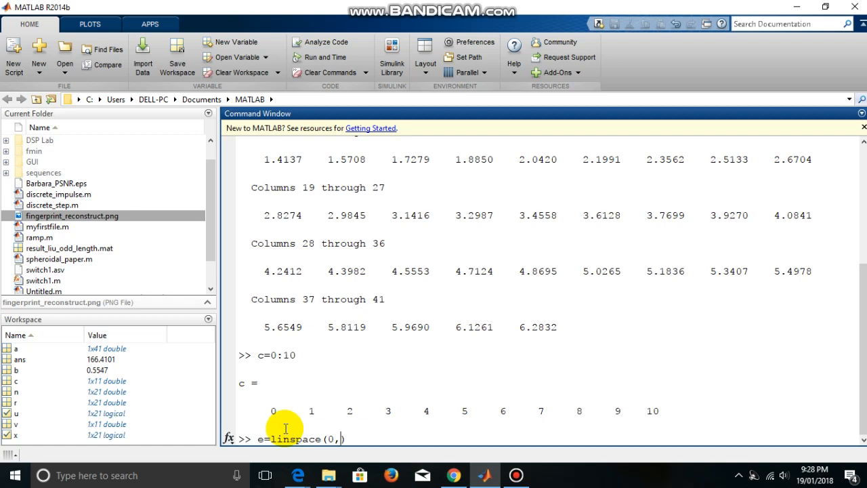
type("100)")
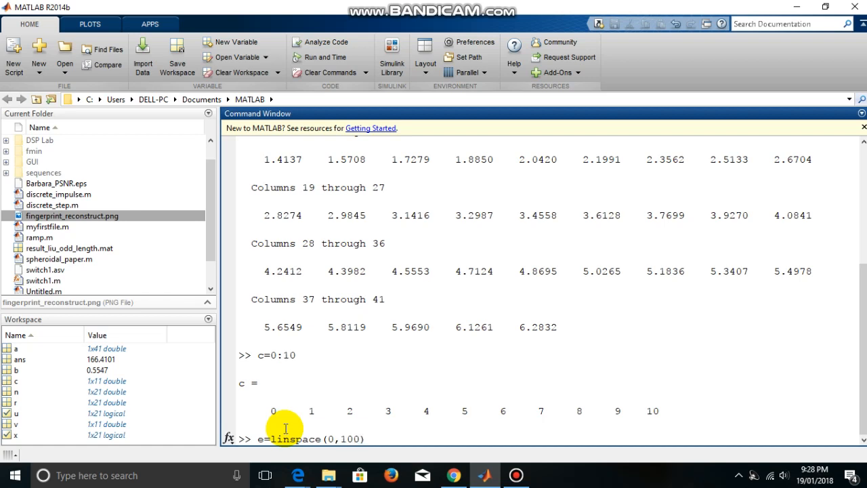
type(",")
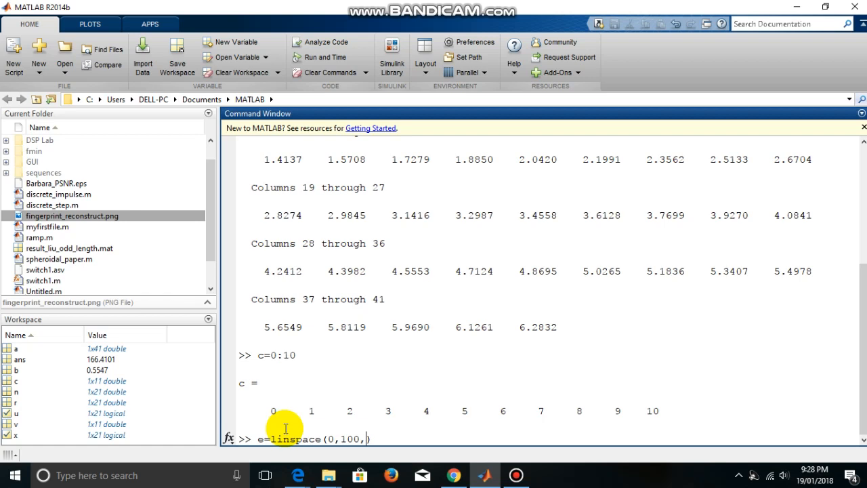
type("1")
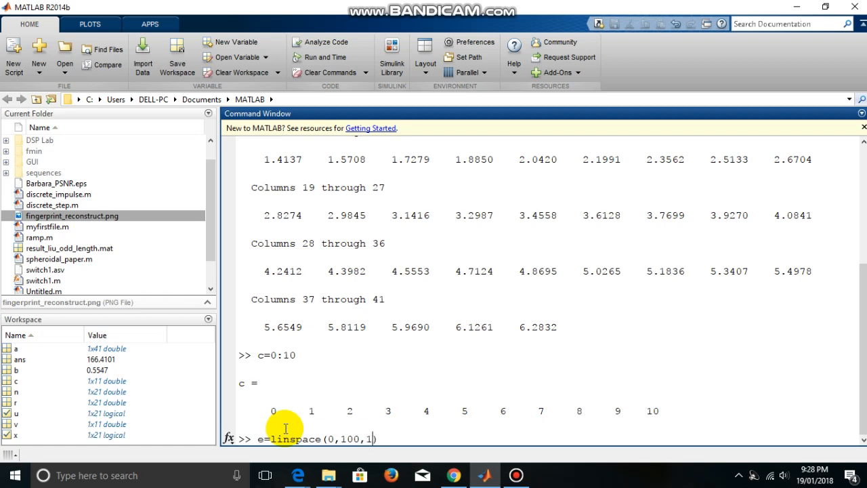
type("1)")
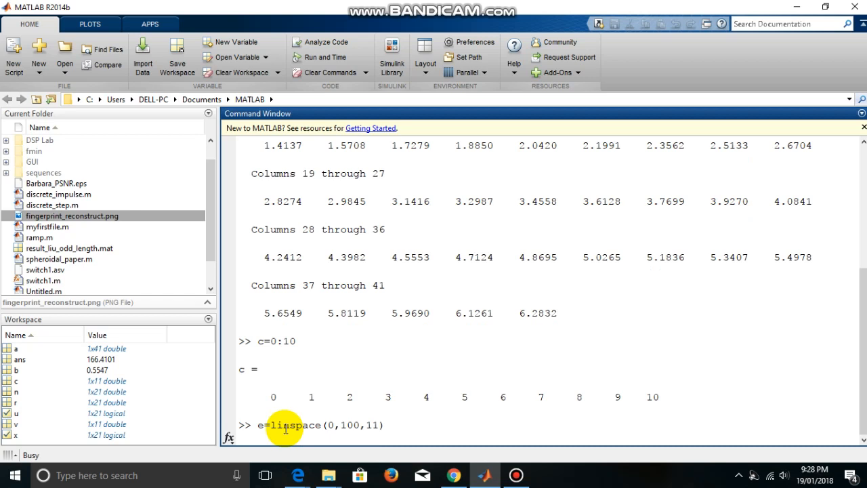
mouse_move(364, 425)
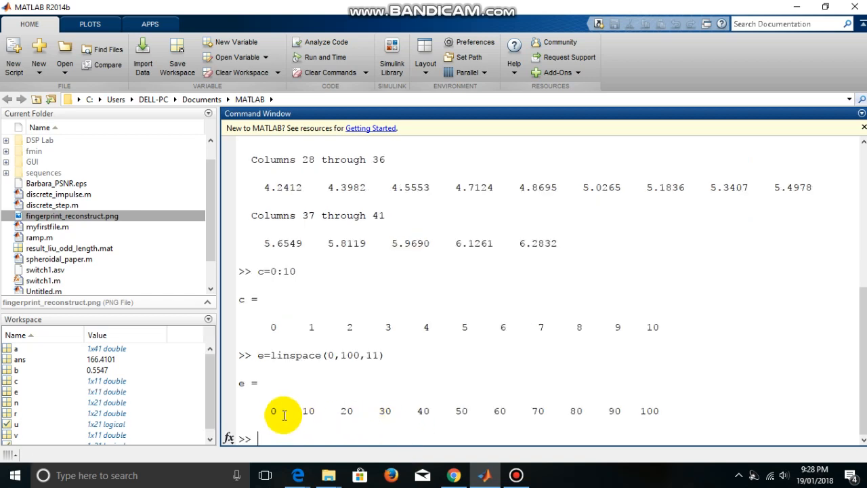
mouse_move(563, 420)
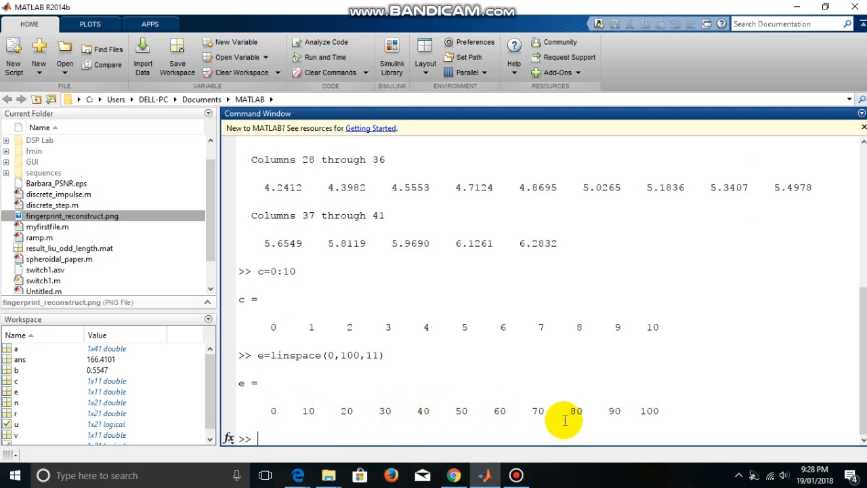
mouse_move(323, 411)
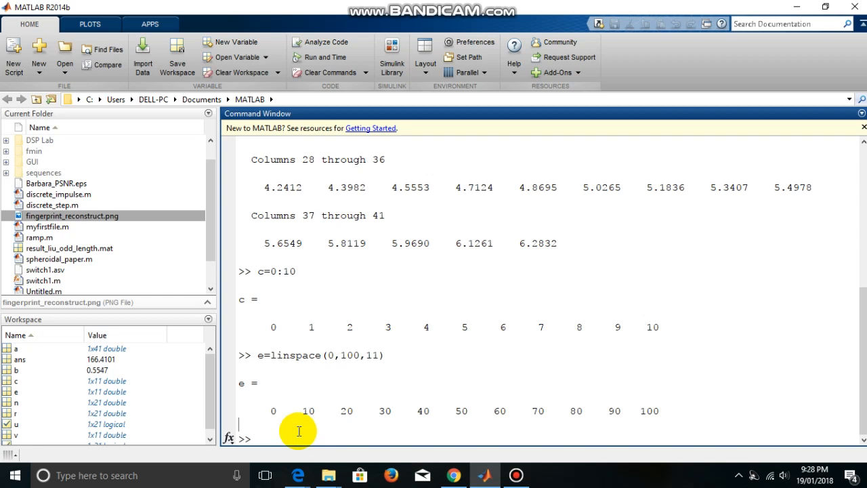
Enter f=logspace(0,3,4), correcting the placeholder arguments, to get 1, 10, 100, 1000.
type("f=")
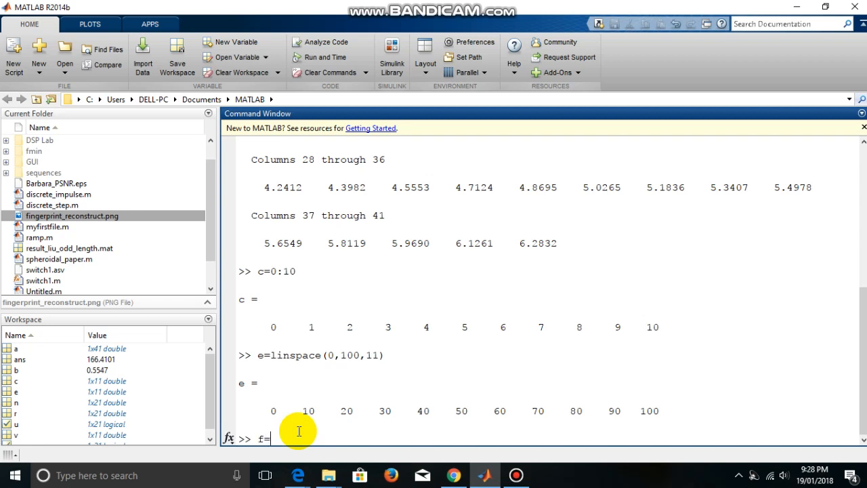
type("1")
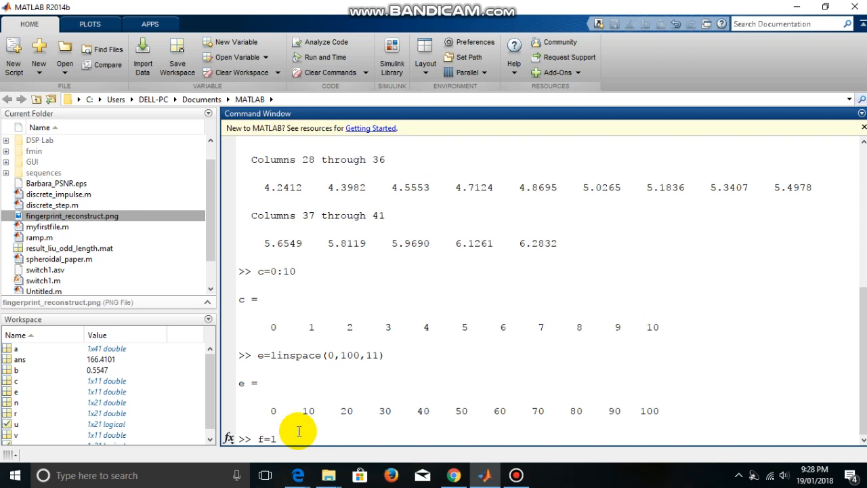
type("og")
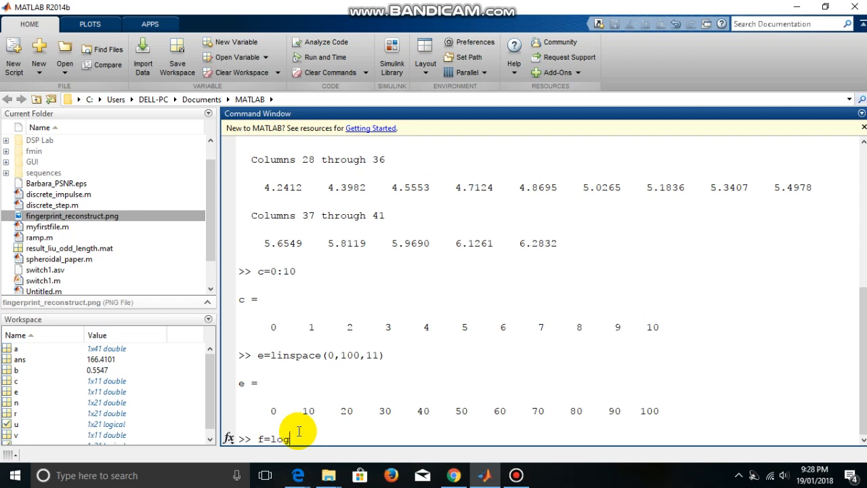
type("space")
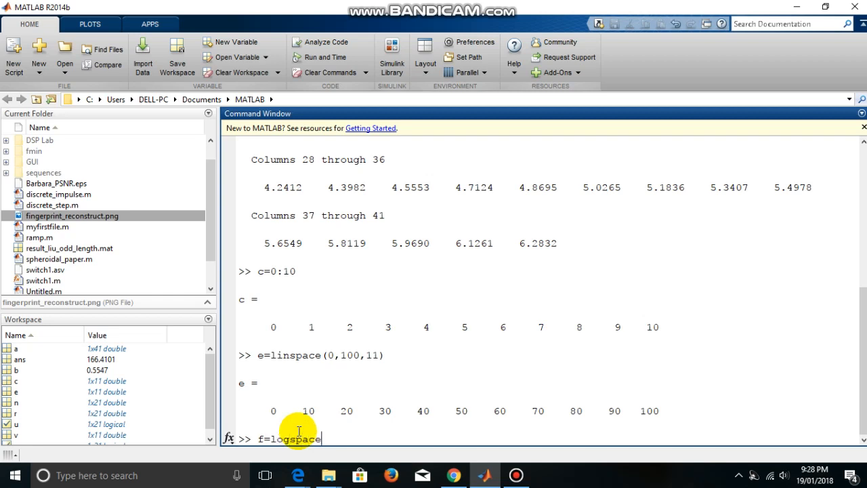
type("()")
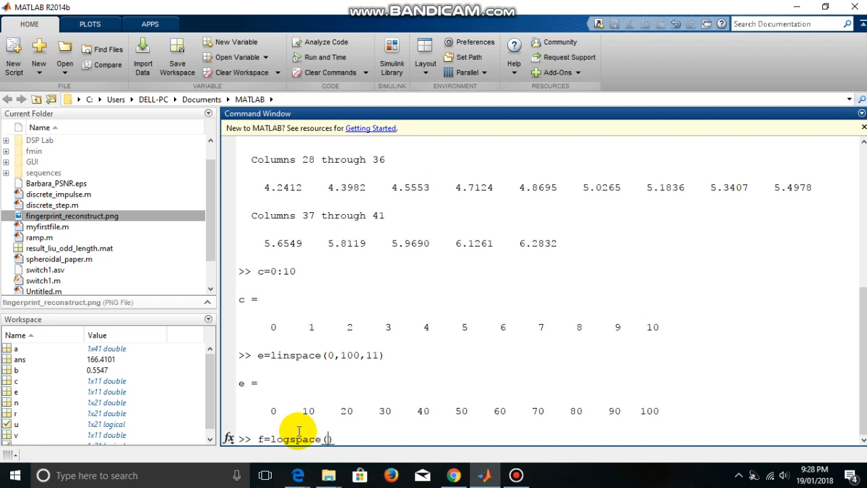
type("a,b")
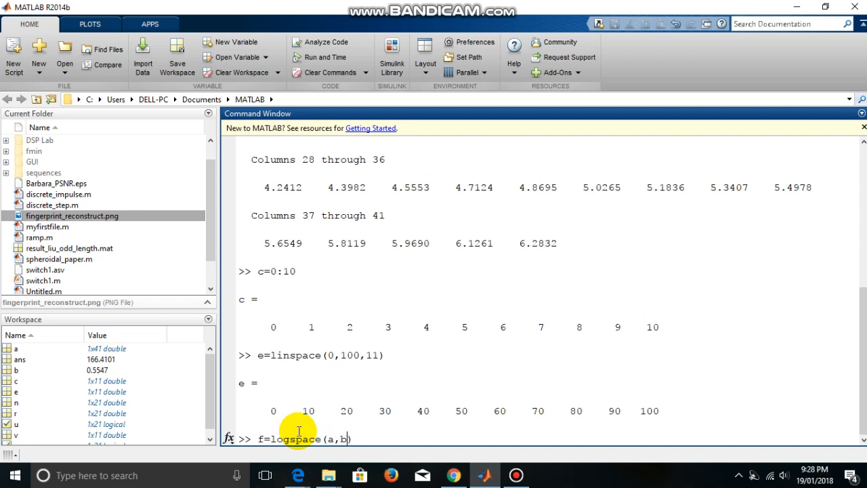
type(",4")
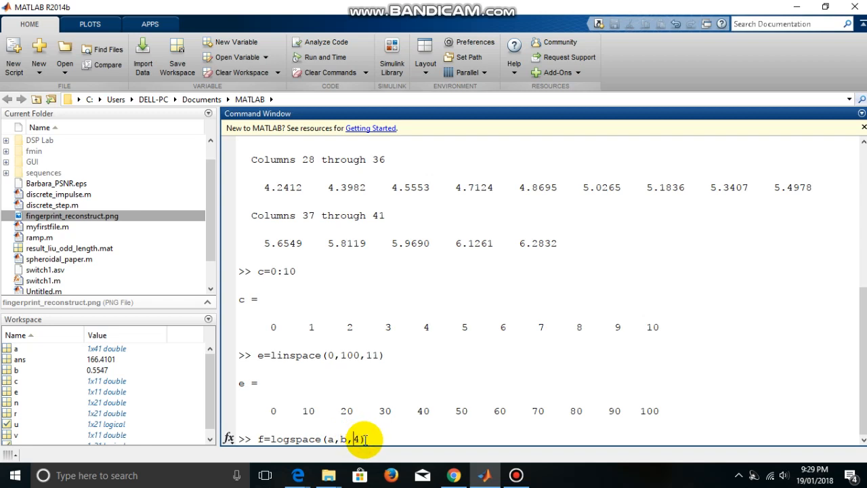
key("Backspace")
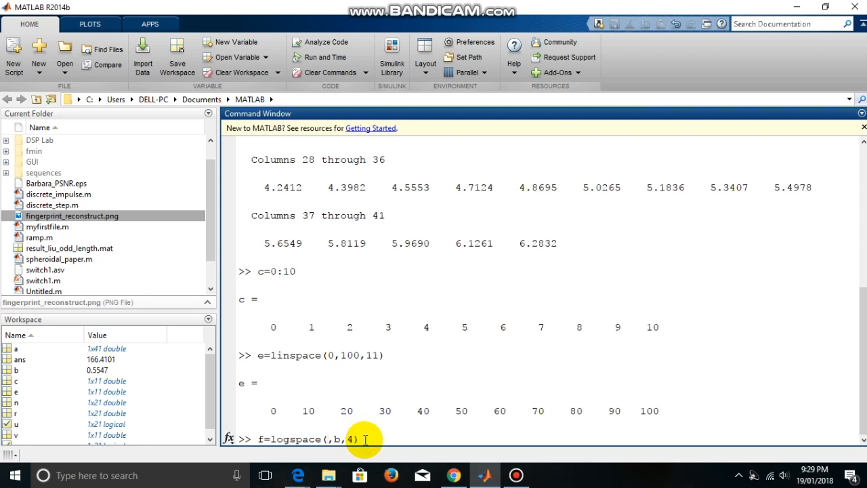
type("0")
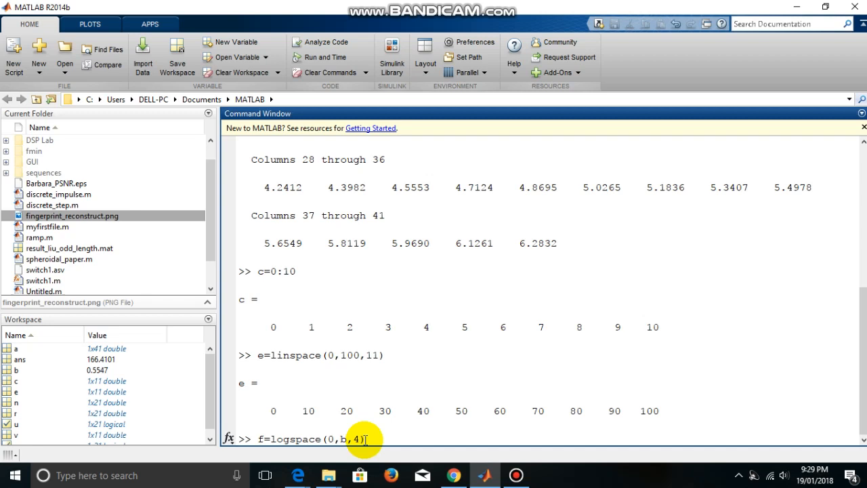
type("3")
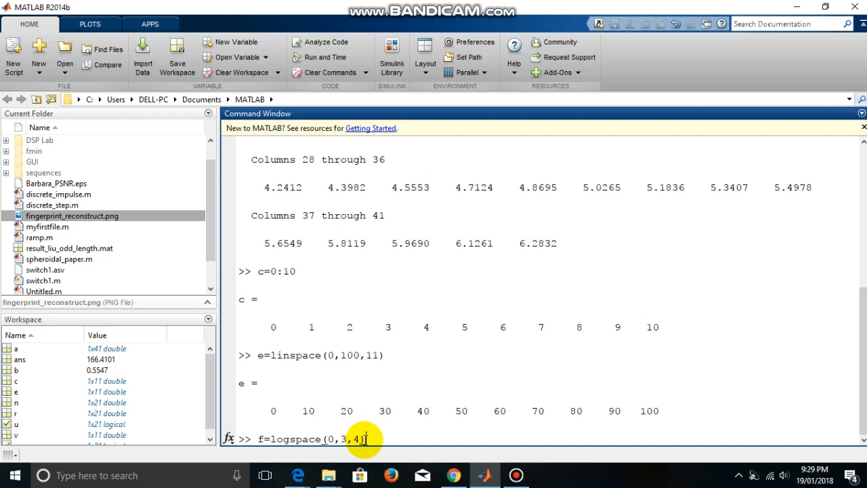
key("Return")
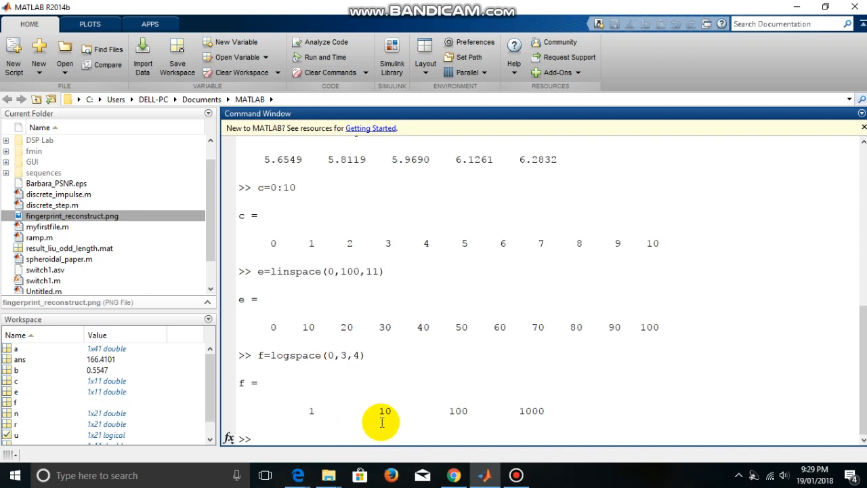
mouse_move(305, 409)
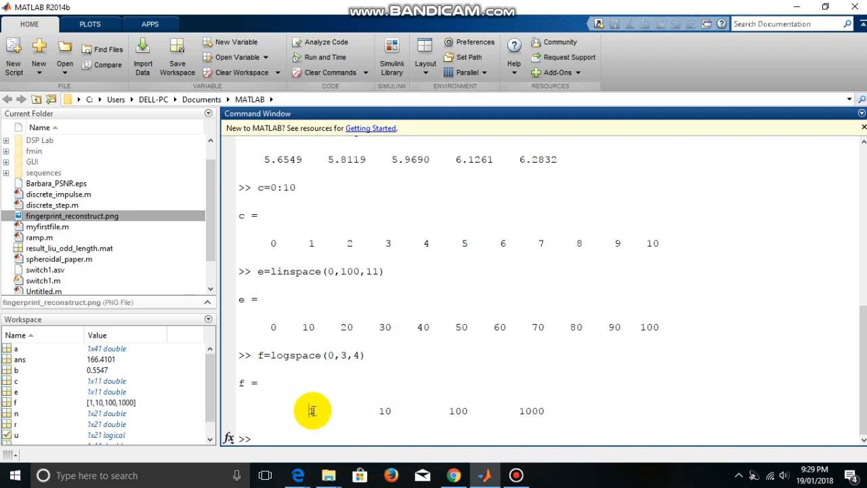
mouse_move(520, 413)
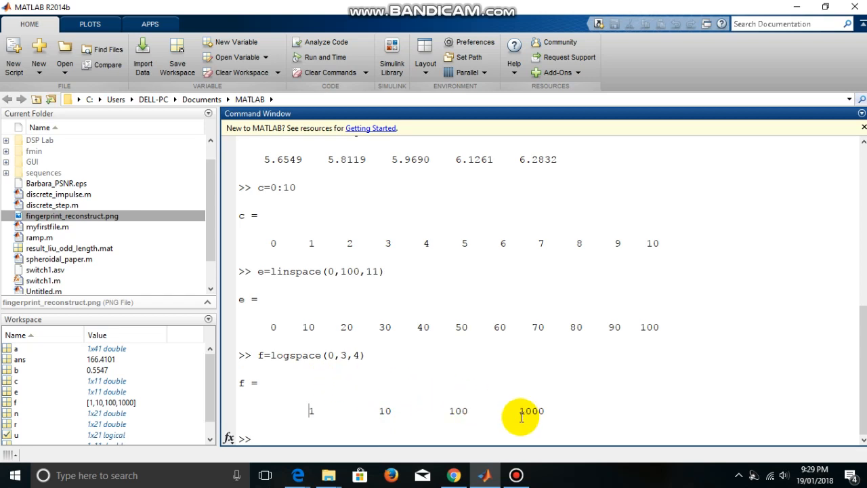
mouse_move(376, 371)
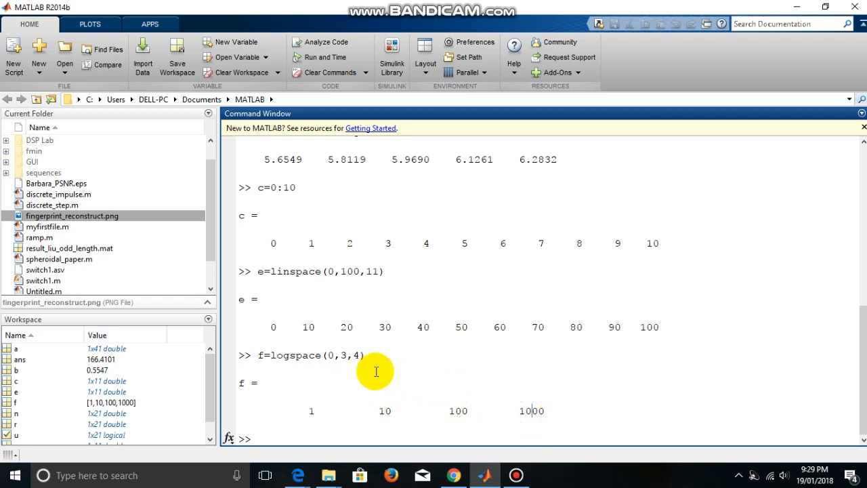
mouse_move(549, 414)
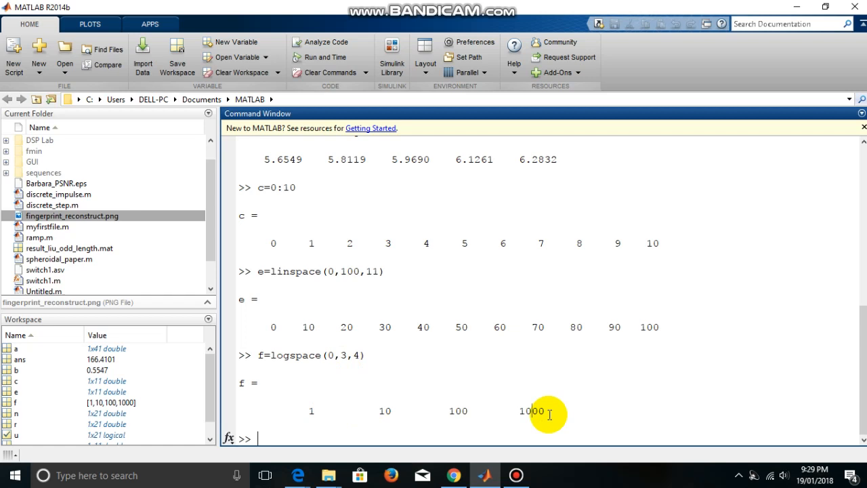
mouse_move(566, 415)
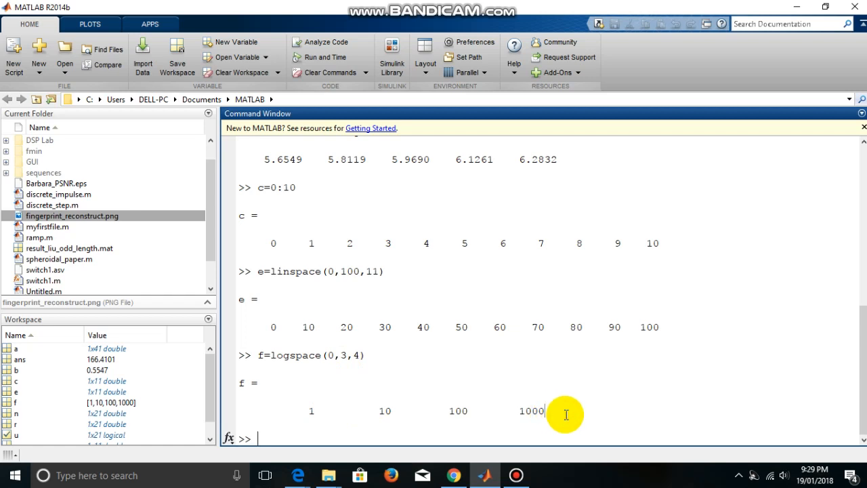
mouse_move(508, 412)
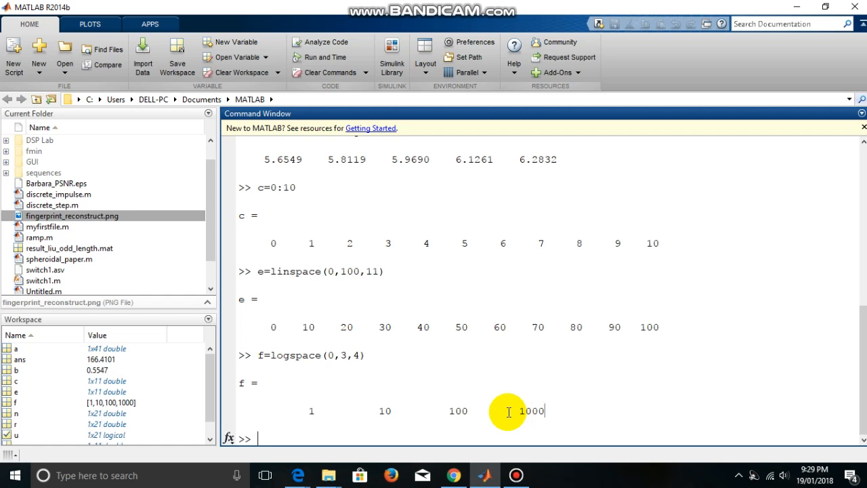
Enter a1=zeros(1,10) for a row of ten zeros and begin the next command b1.
type("a")
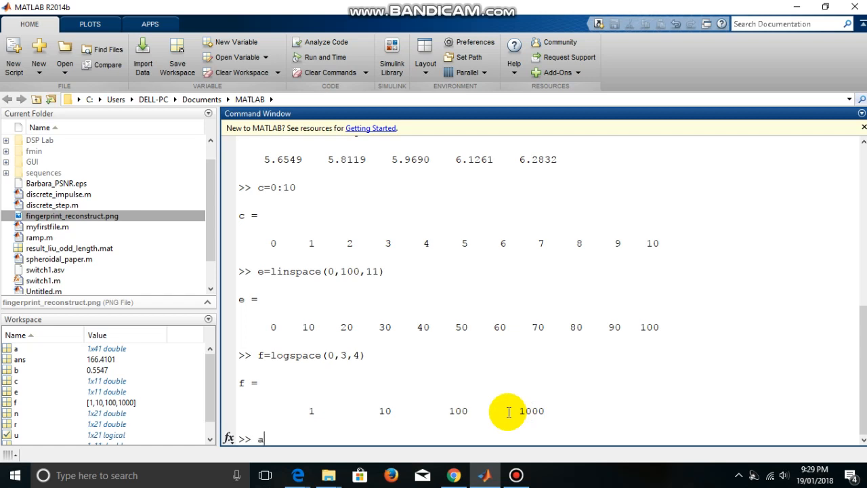
type("1=z")
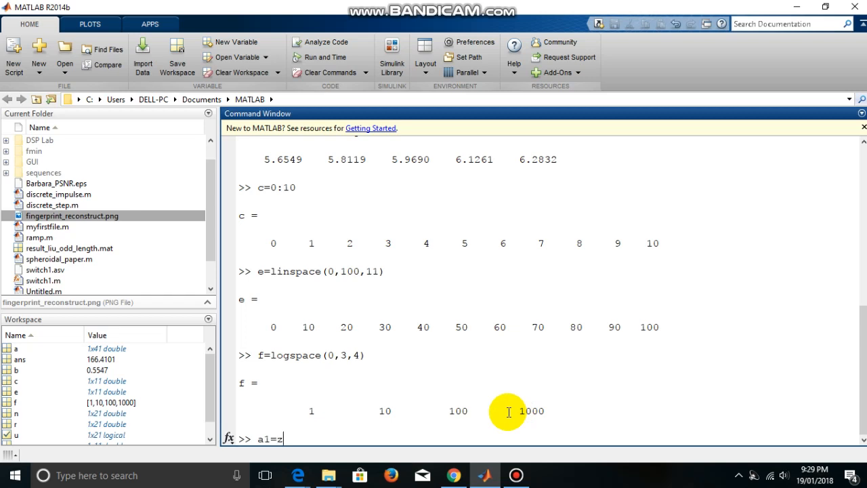
type("eros")
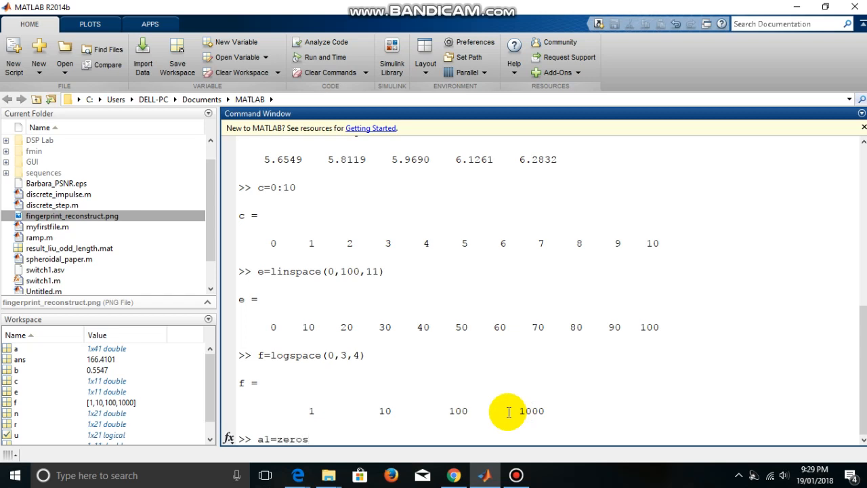
type("(")
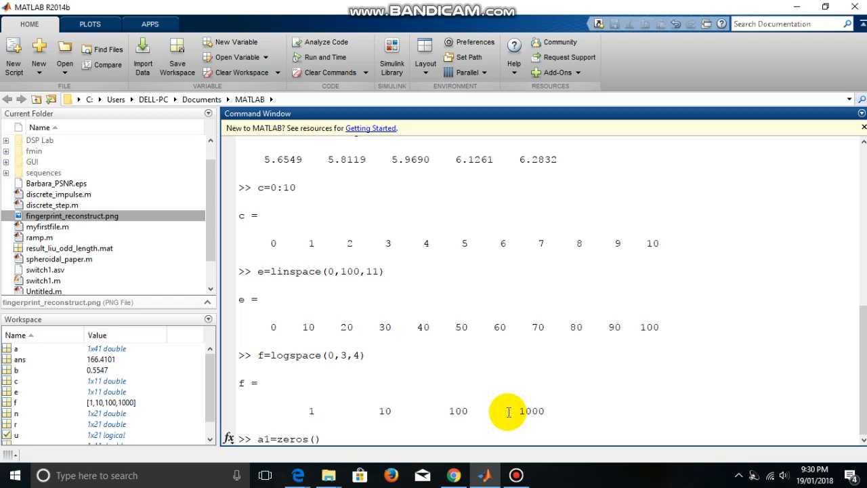
type("1,")
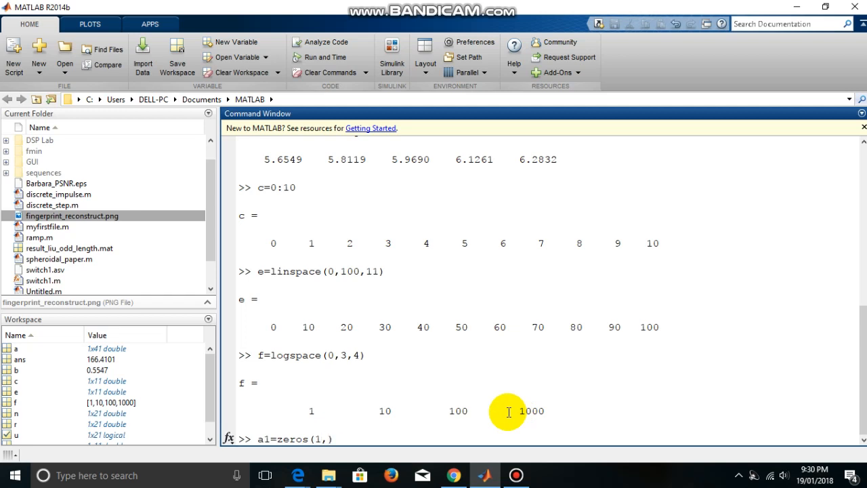
type("10")
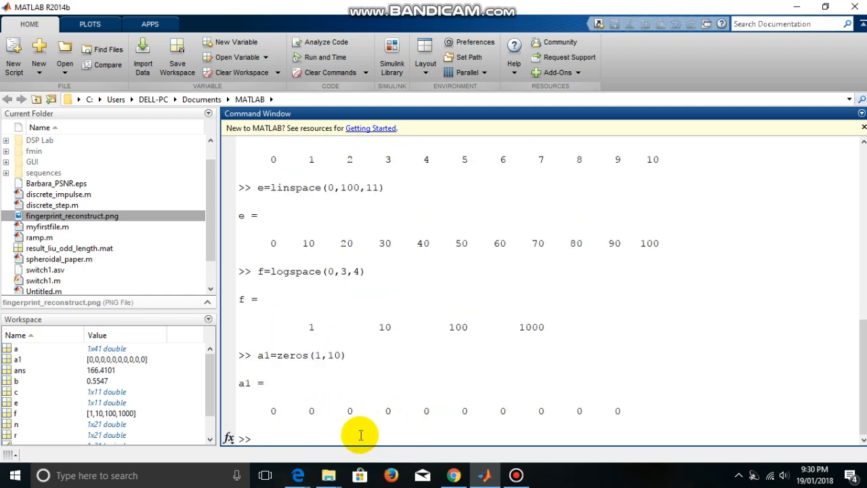
type("b2")
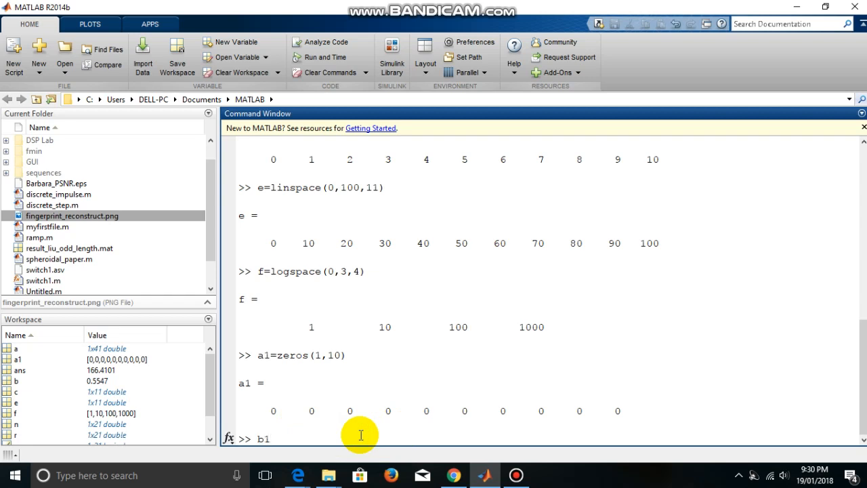
Complete and run b1=ones(10,1) for a column of ten ones.
type("=ones(")
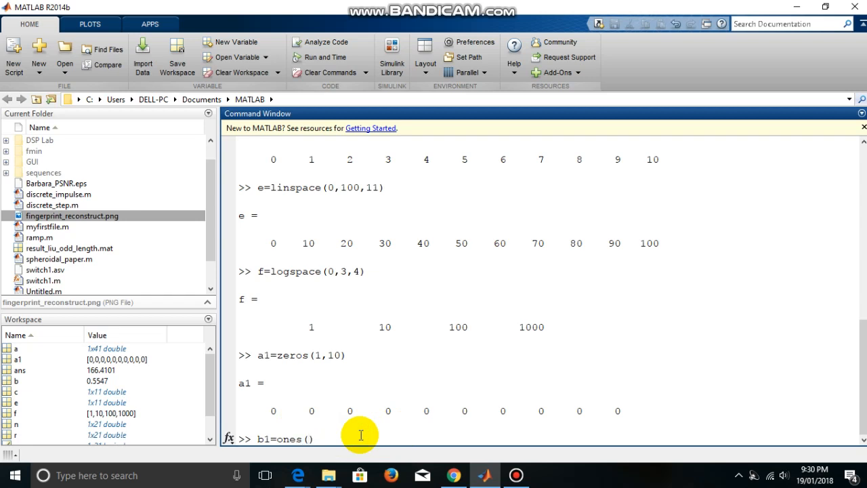
type("10")
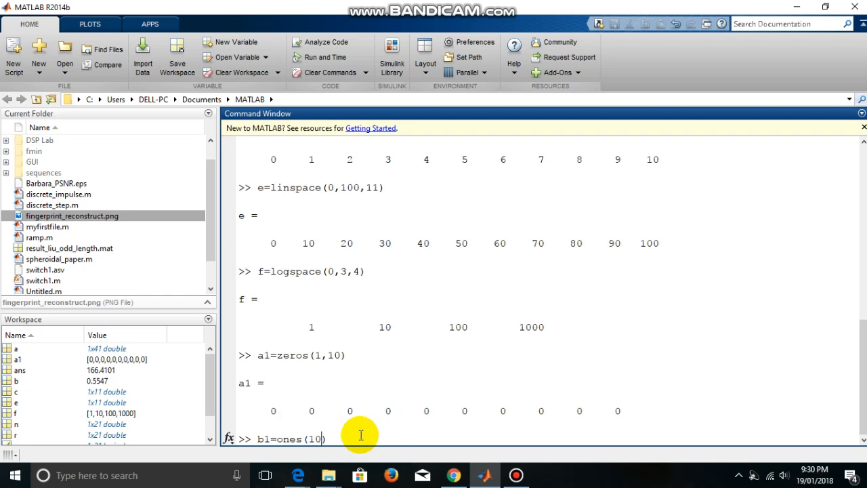
type(",")
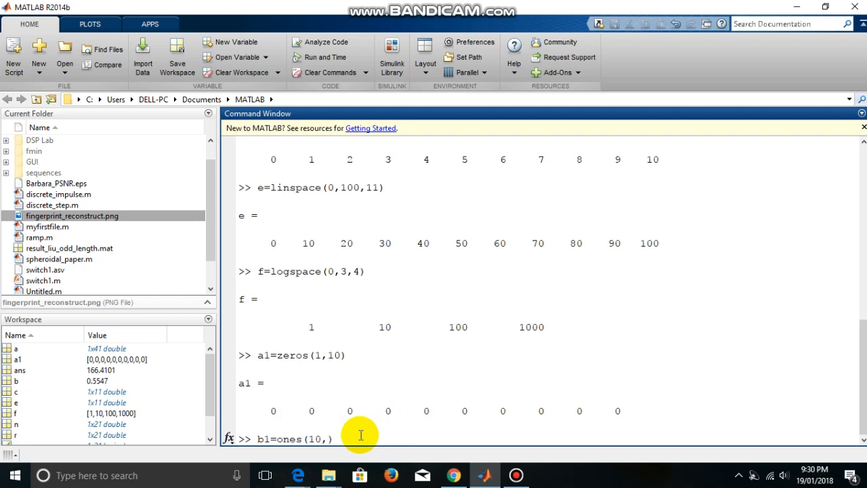
key("Return")
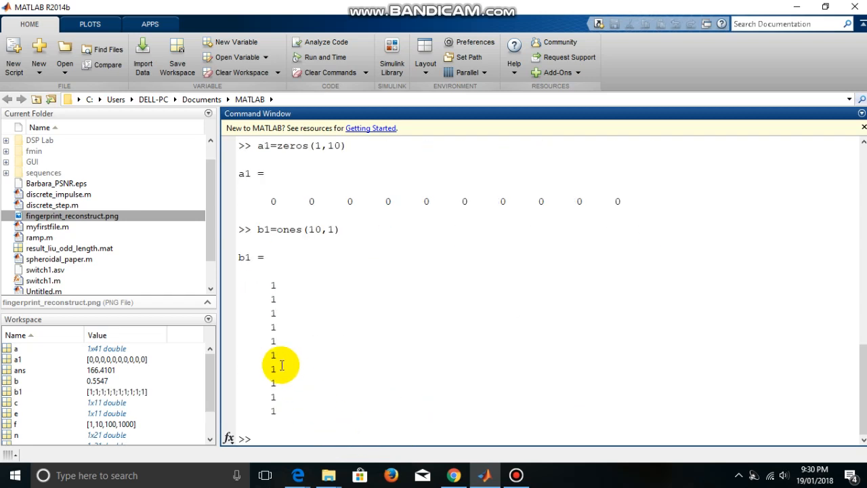
mouse_move(320, 233)
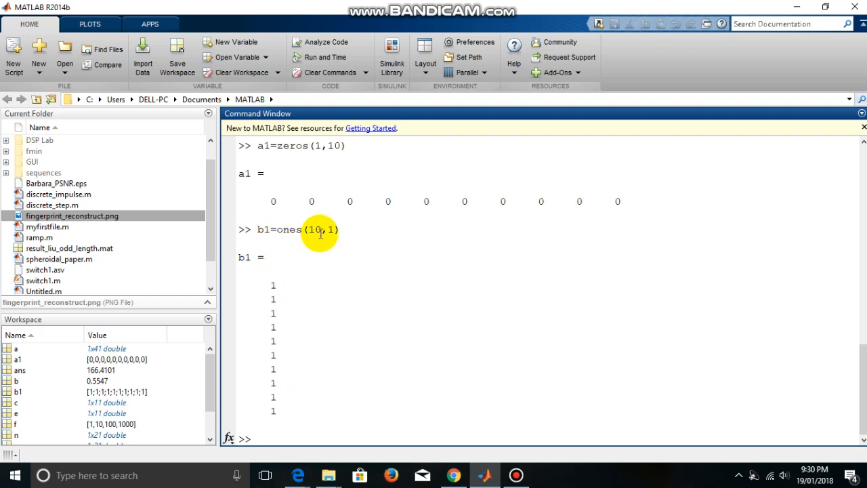
mouse_move(274, 287)
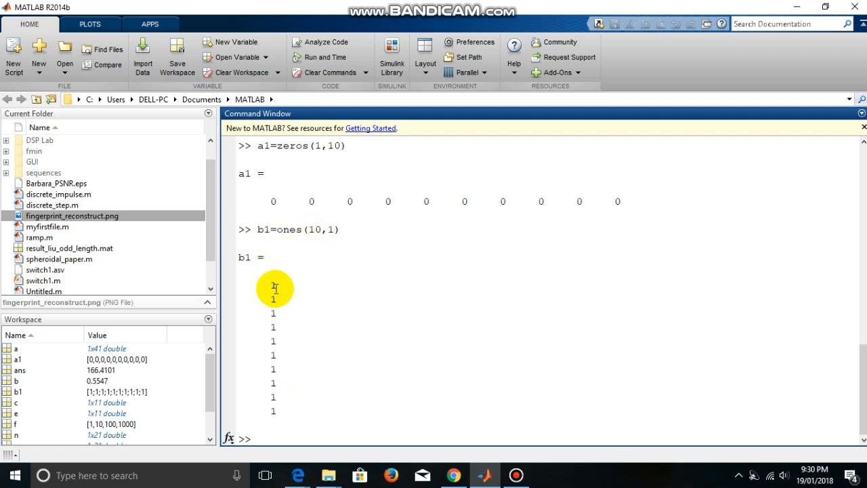
mouse_move(278, 350)
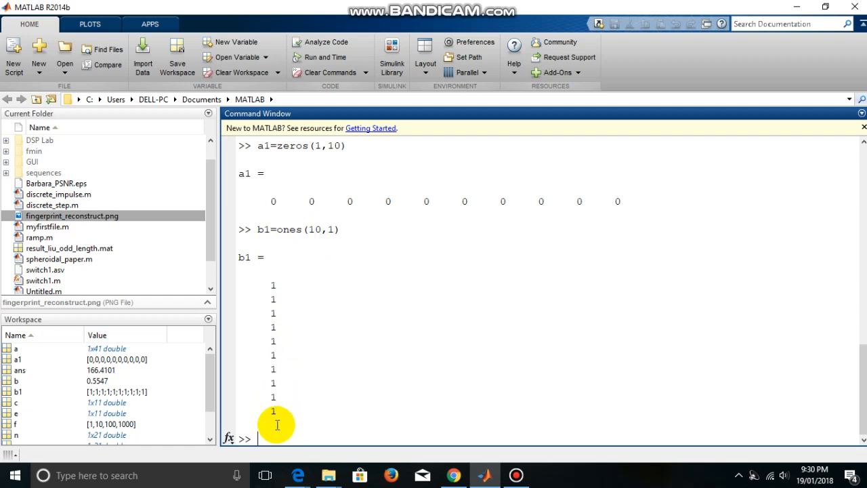
mouse_move(269, 432)
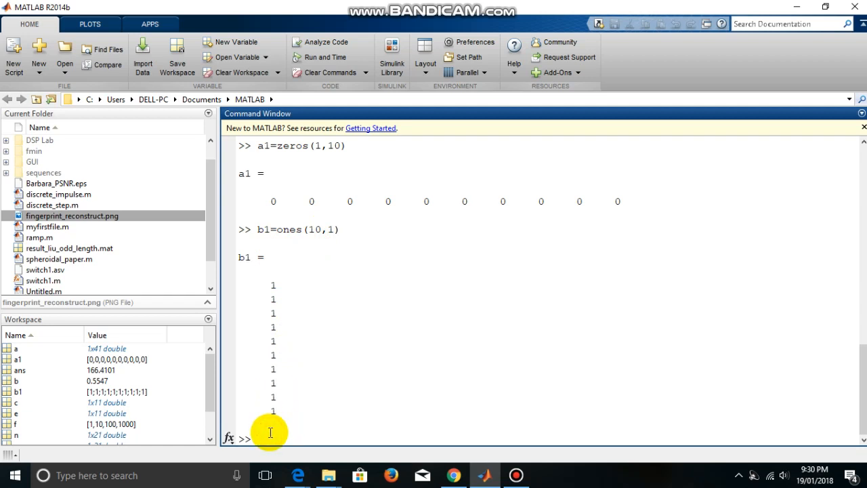
mouse_move(284, 431)
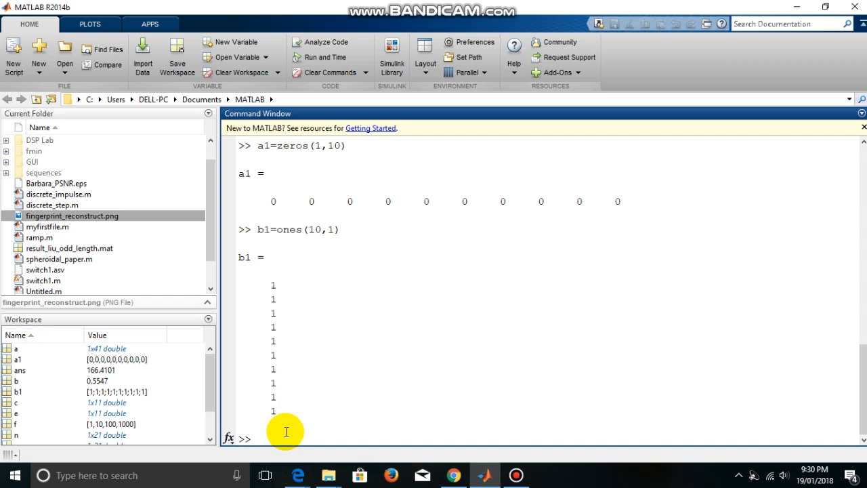
Enter c1=[2 4 -5 7] as a four-value row vector.
type("c1=")
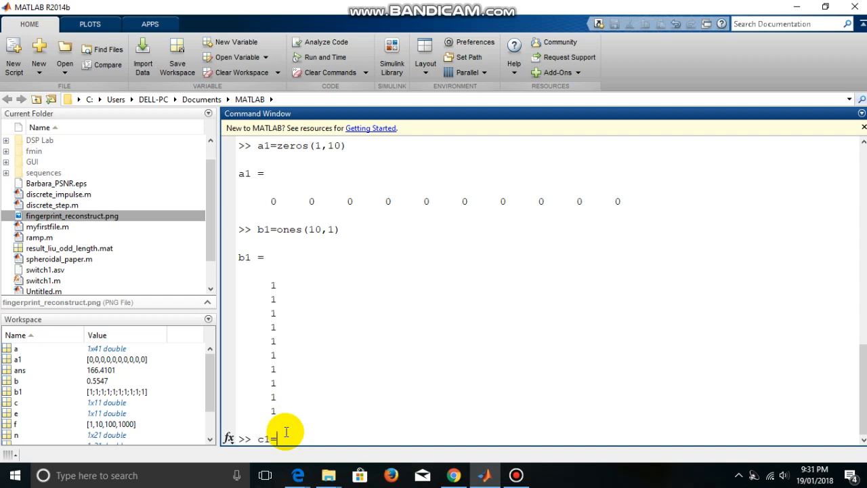
type("[2 4")
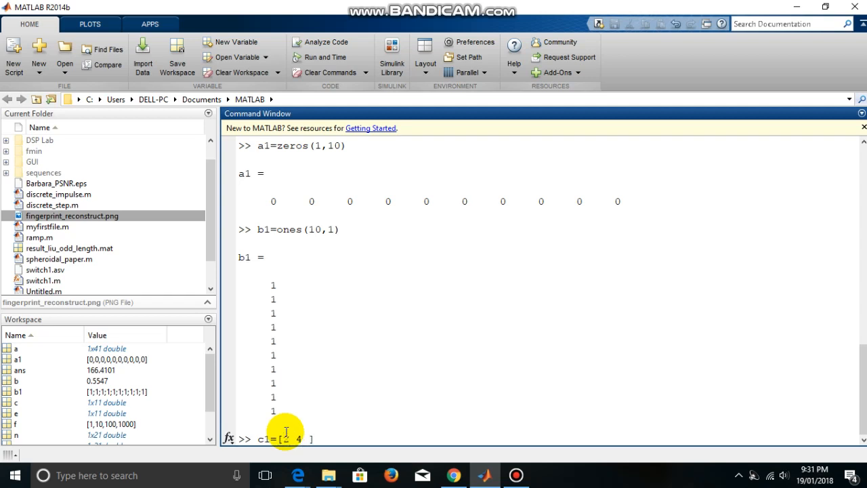
type("-5 7")
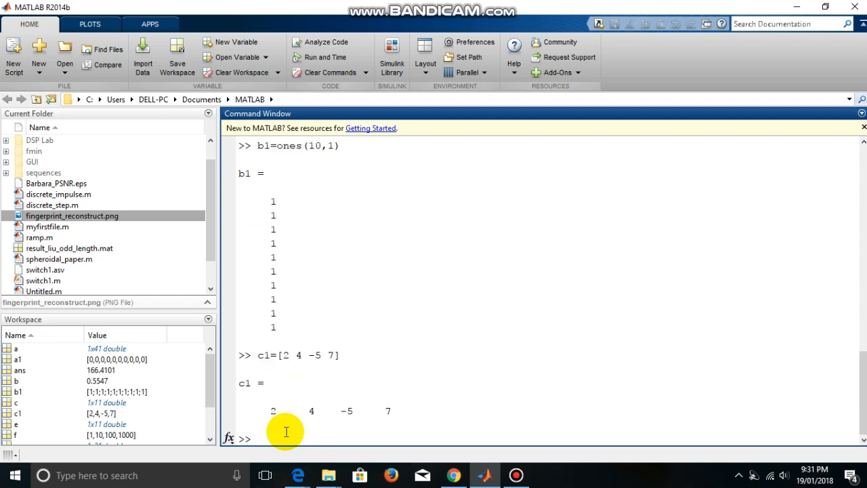
mouse_move(314, 417)
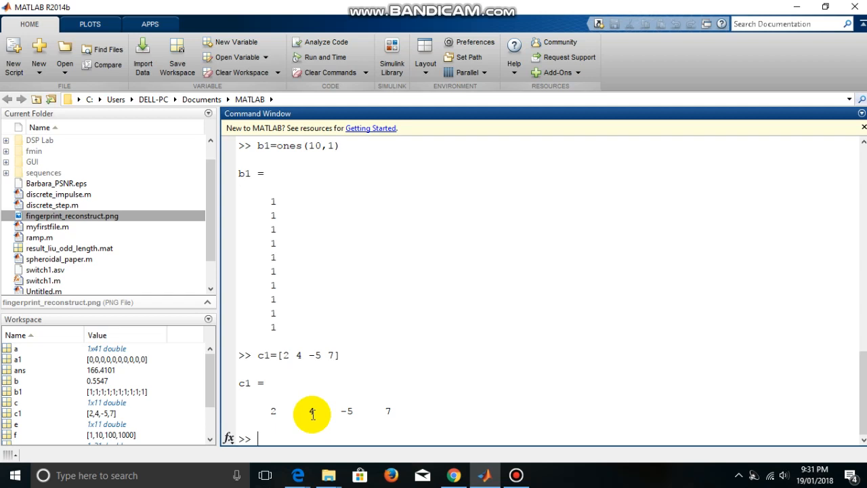
Index c1 with c1(2), c1(4) and c1(end), returning 4, 7 and 7.
type("c1(")
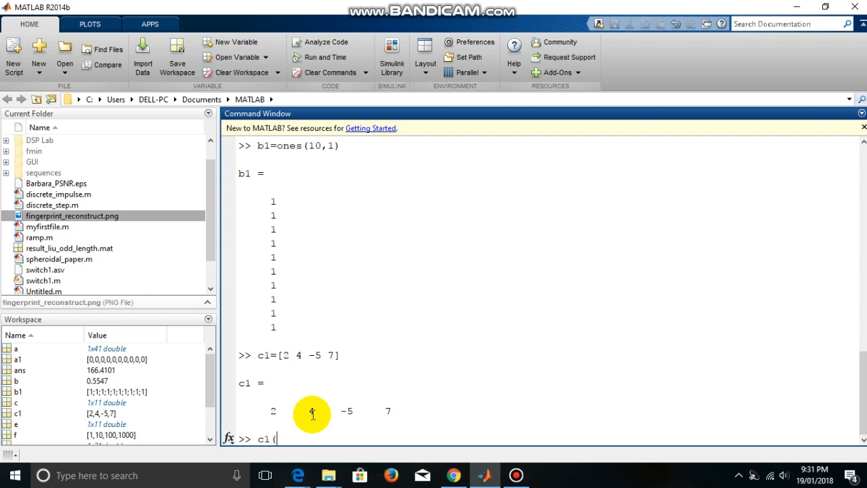
type("()")
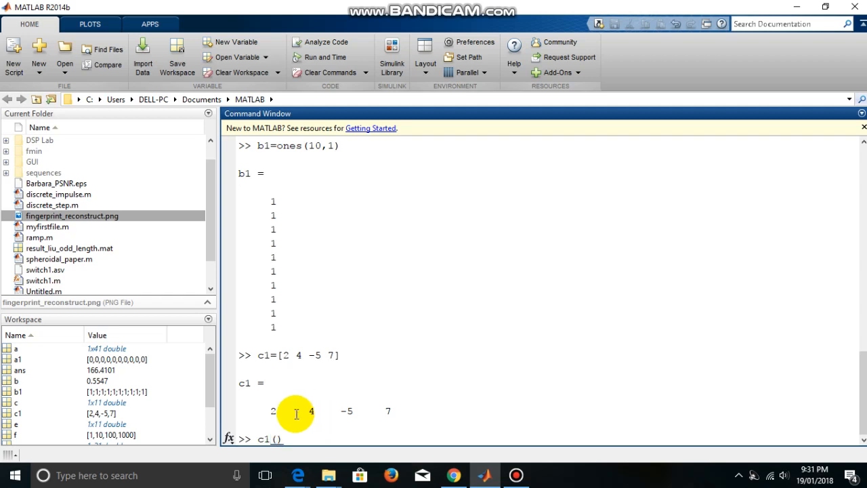
mouse_move(274, 415)
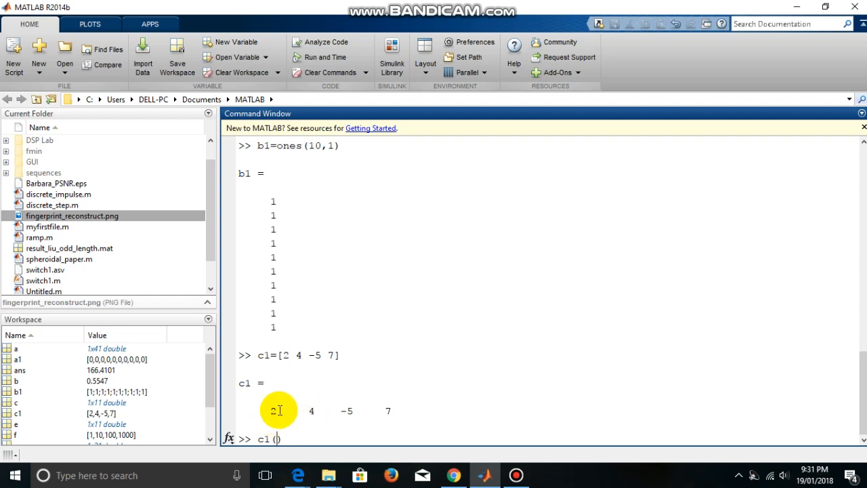
mouse_move(312, 412)
type("2")
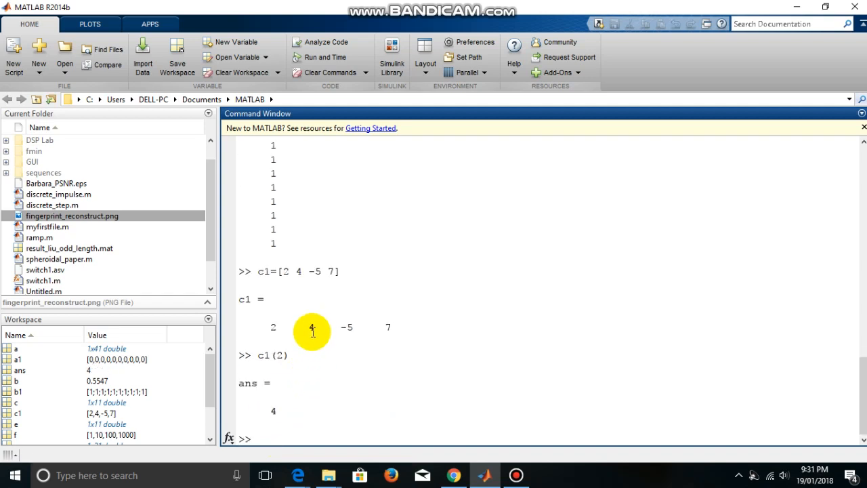
mouse_move(292, 382)
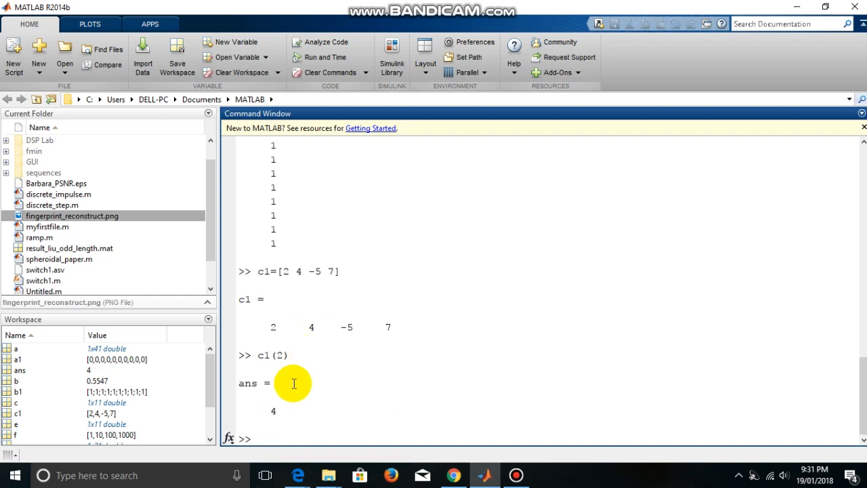
type("c1")
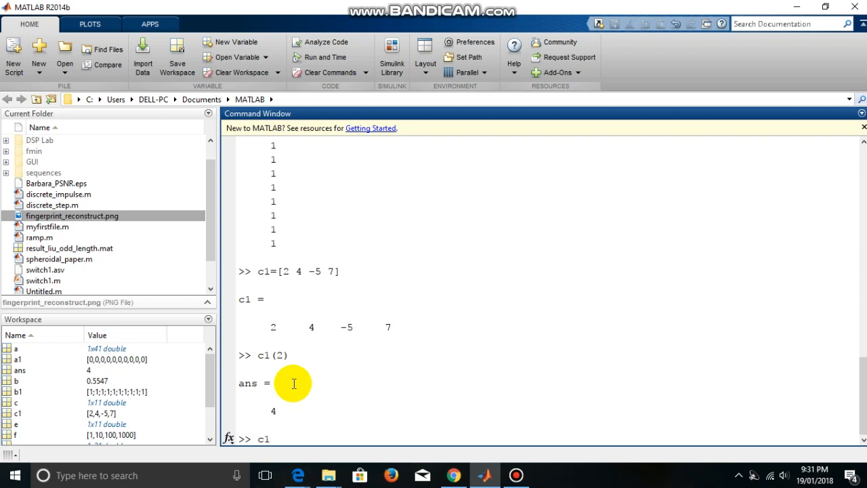
type("()")
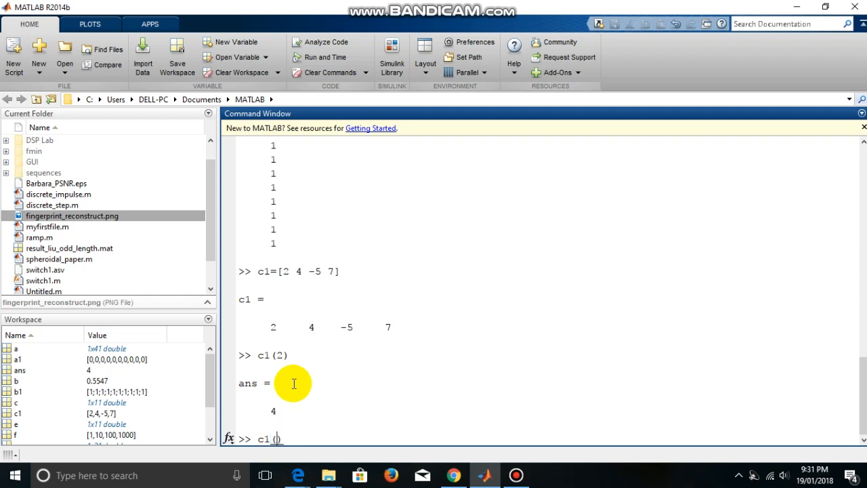
type("4")
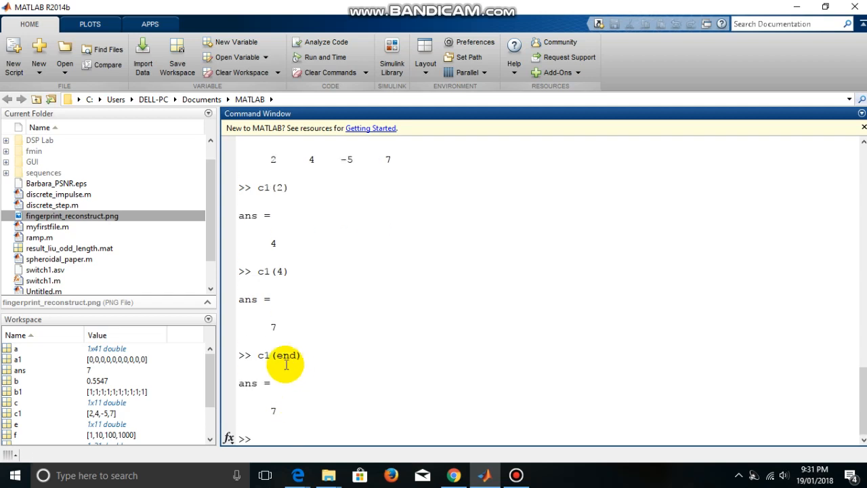
mouse_move(287, 374)
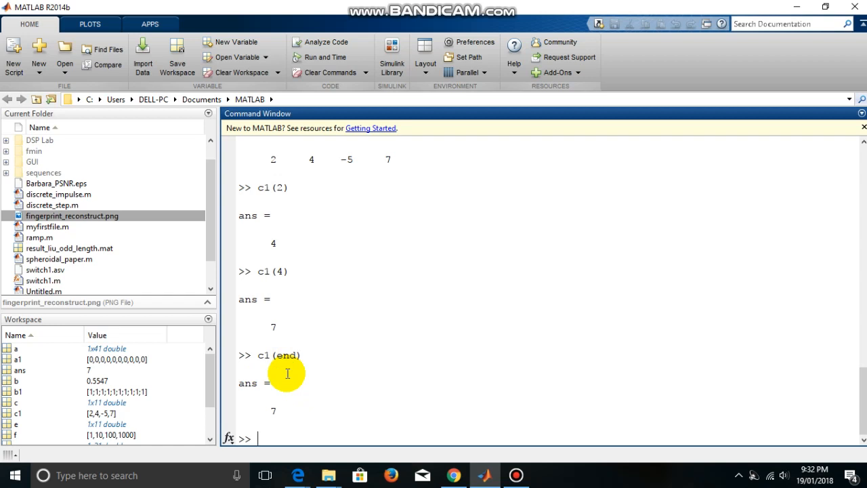
Enter d1=c1' to store the column vector 2, 4, -5, 7.
type("d1=")
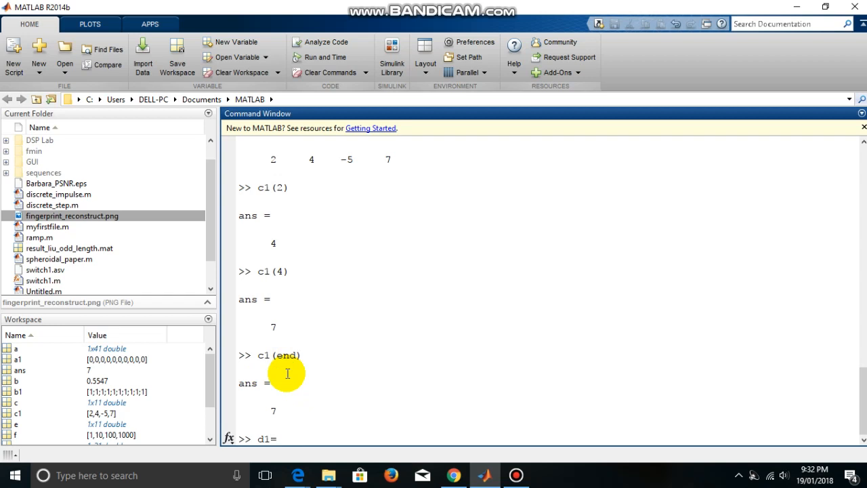
type("c")
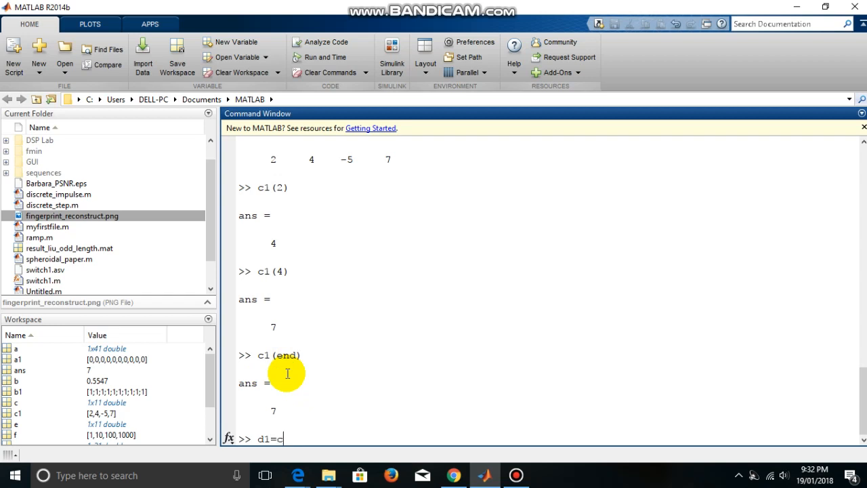
type("1")
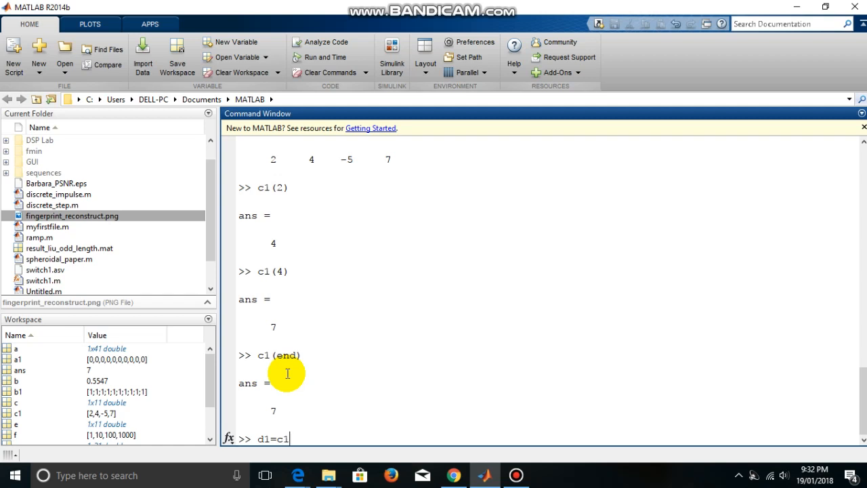
type("'")
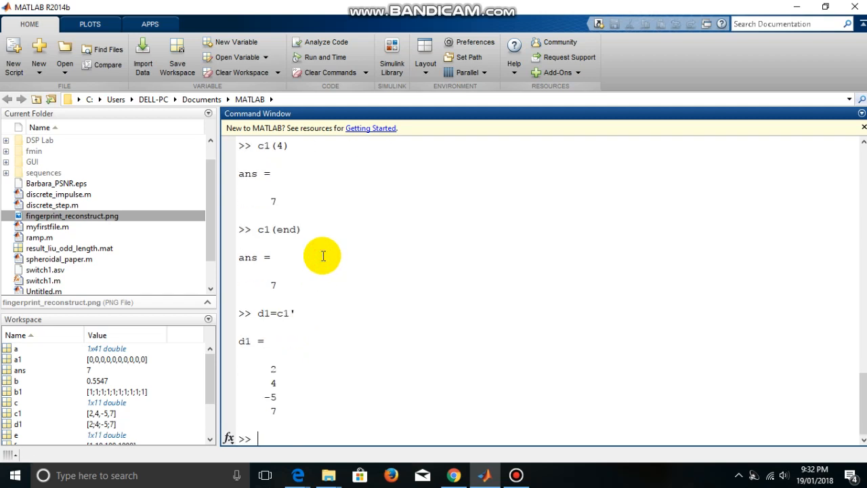
mouse_move(277, 411)
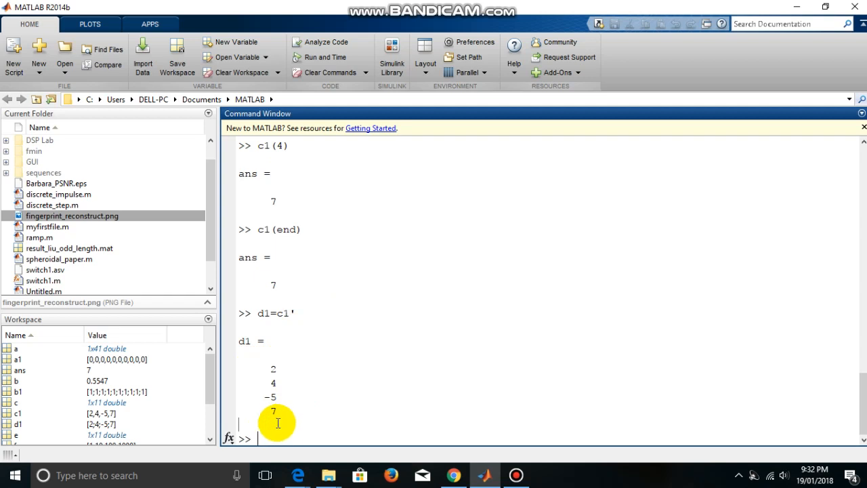
mouse_move(298, 426)
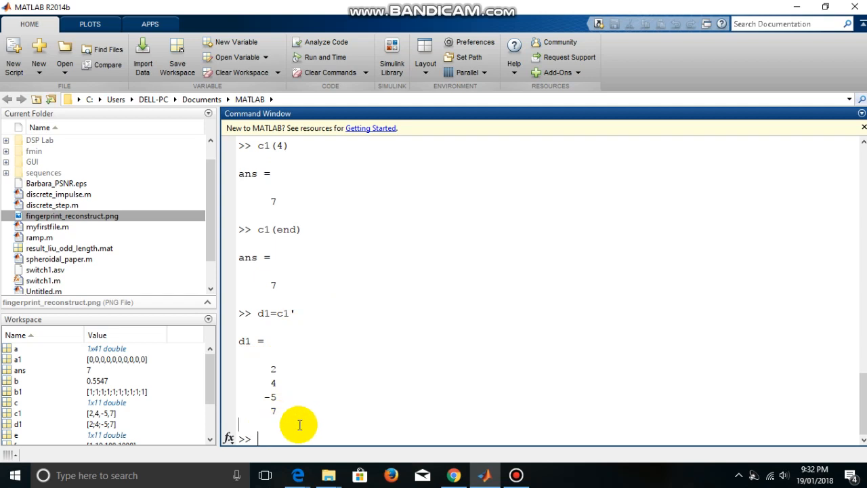
mouse_move(276, 432)
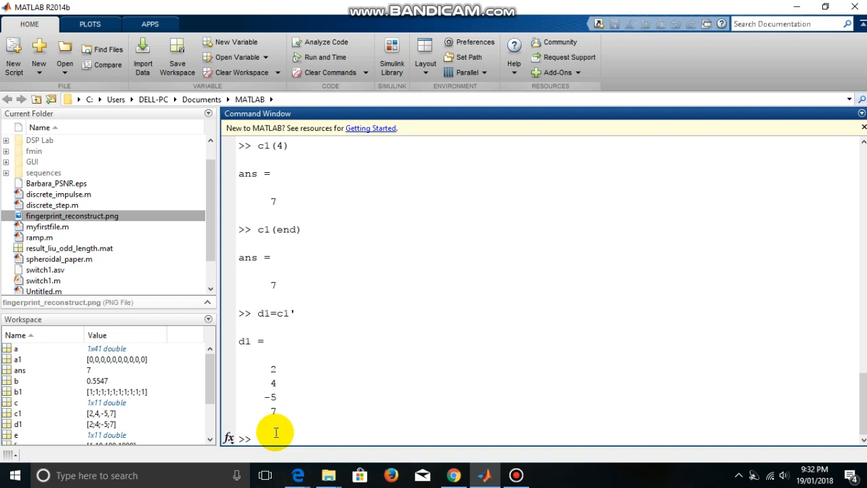
left_click(257, 439)
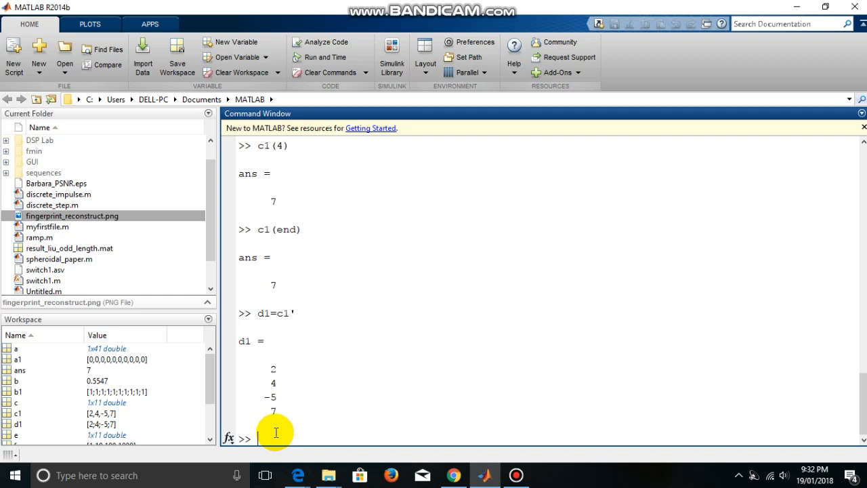
Evaluate c1.^2, squaring each element to get 4, 16, 25, 49.
type("c1")
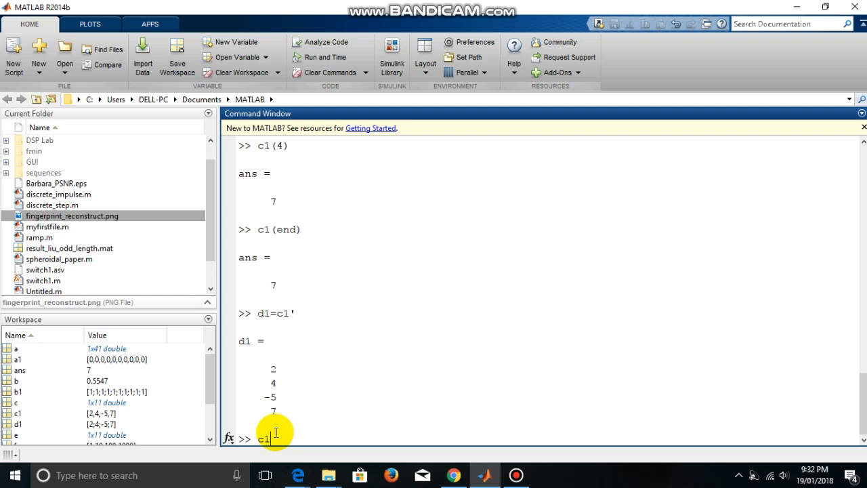
type(".")
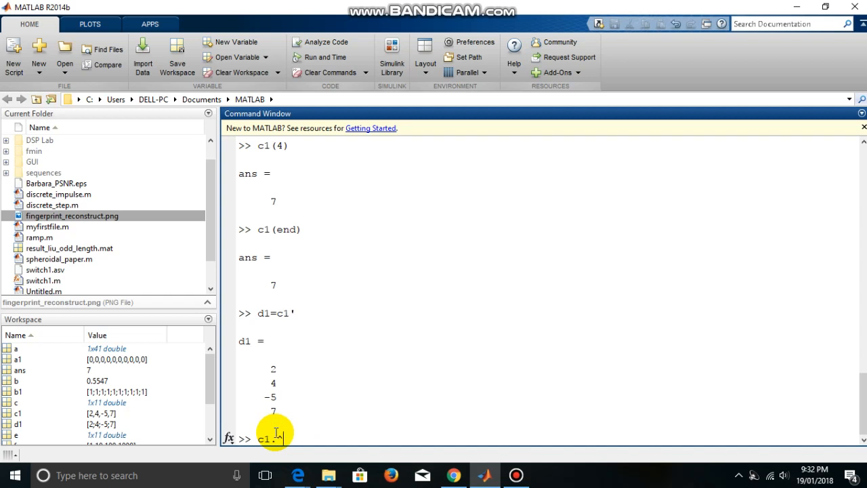
type("^2")
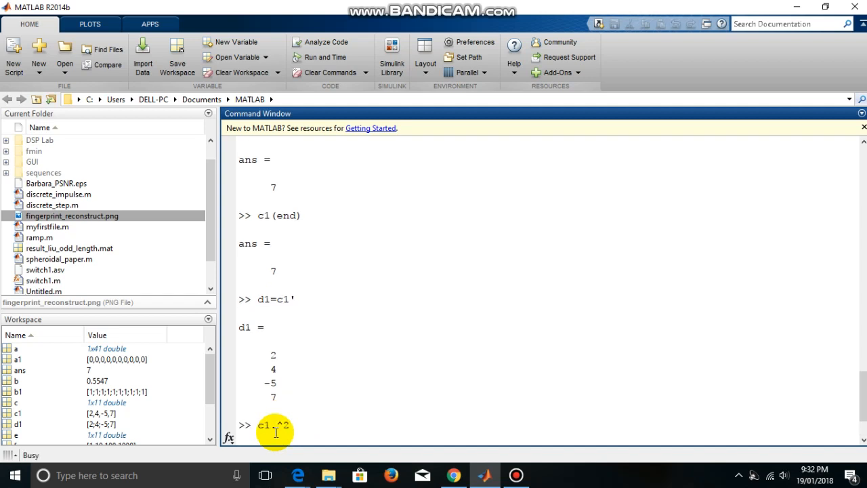
key("Return")
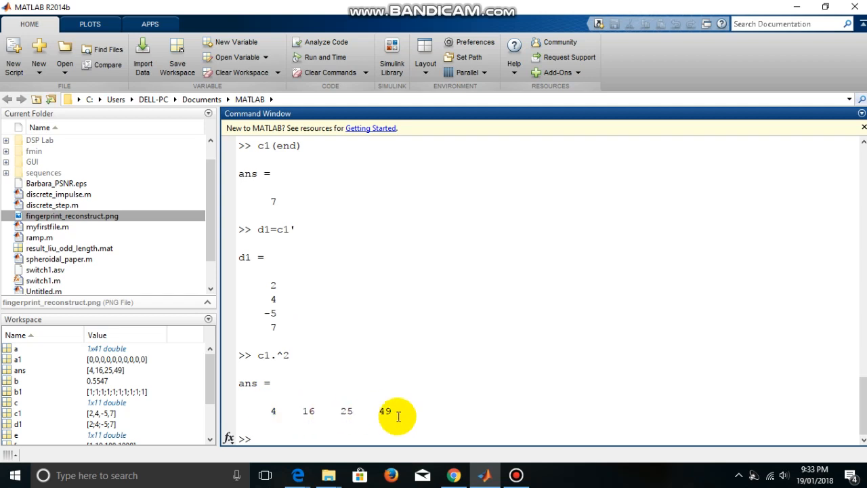
mouse_move(311, 432)
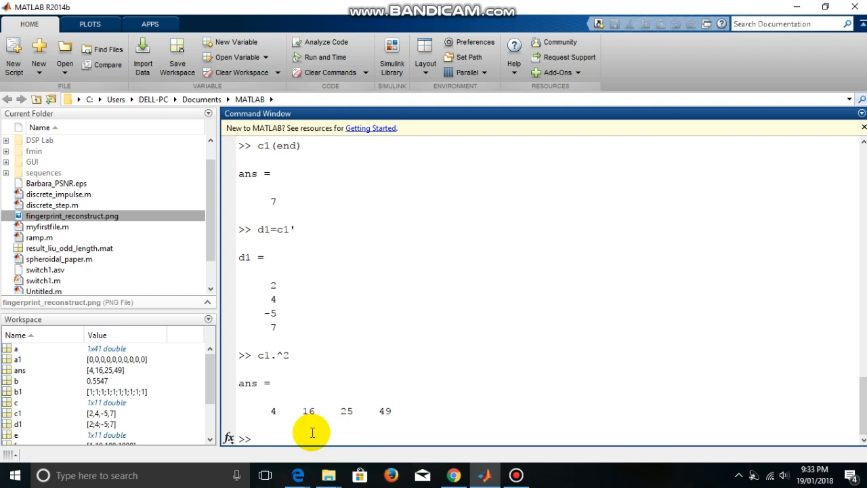
Evaluate c1.*d1, which fails with a mismatched-dimensions error.
left_click(258, 439)
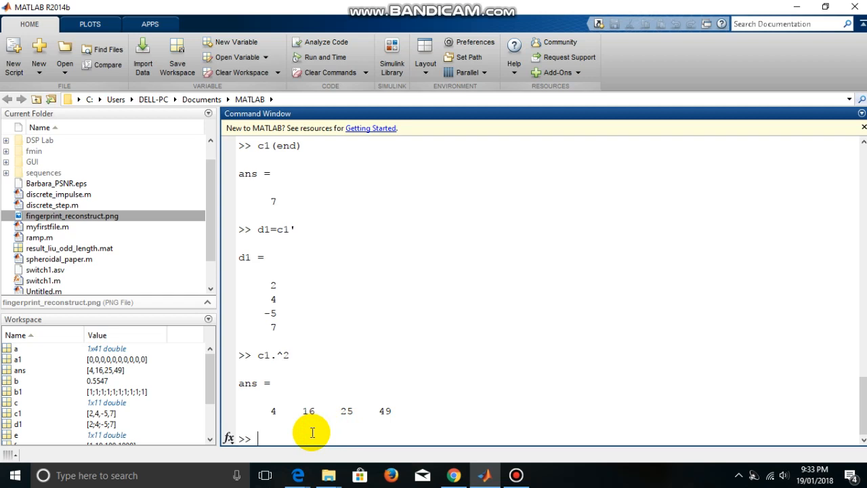
type("c1.")
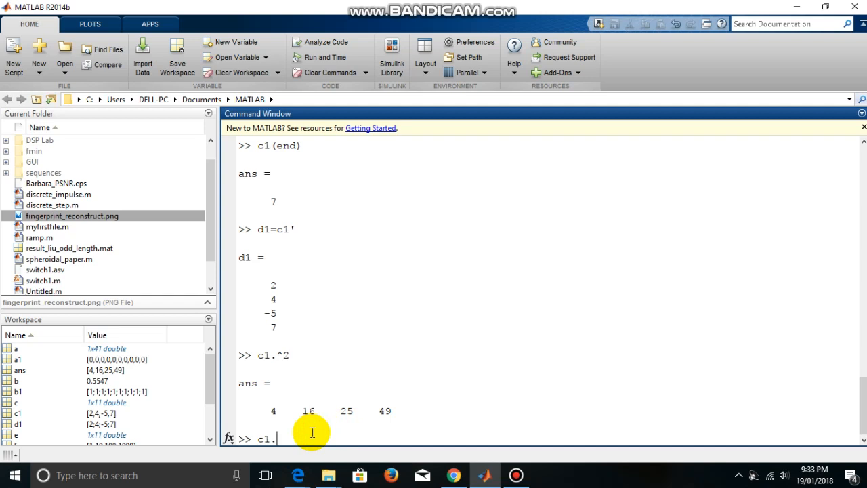
type("*d1")
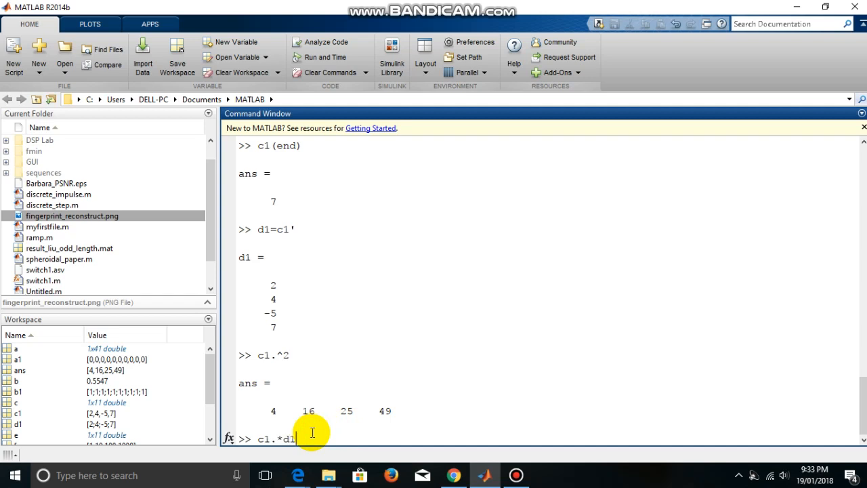
key("Return")
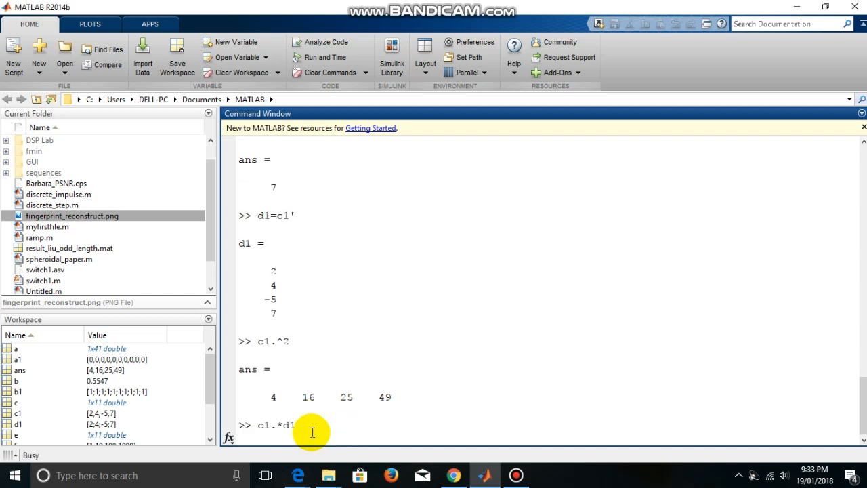
key("Return")
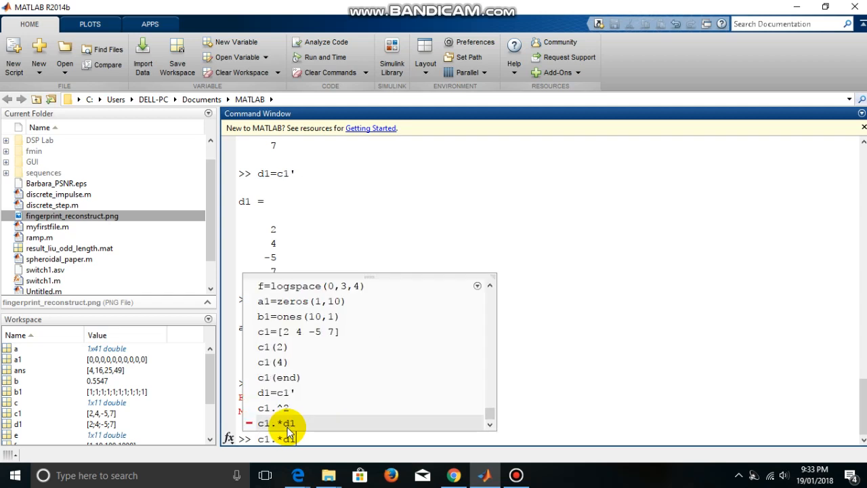
Recall the command as c1.*d1' and run it, returning 4, 16, 25, 49.
key("Return")
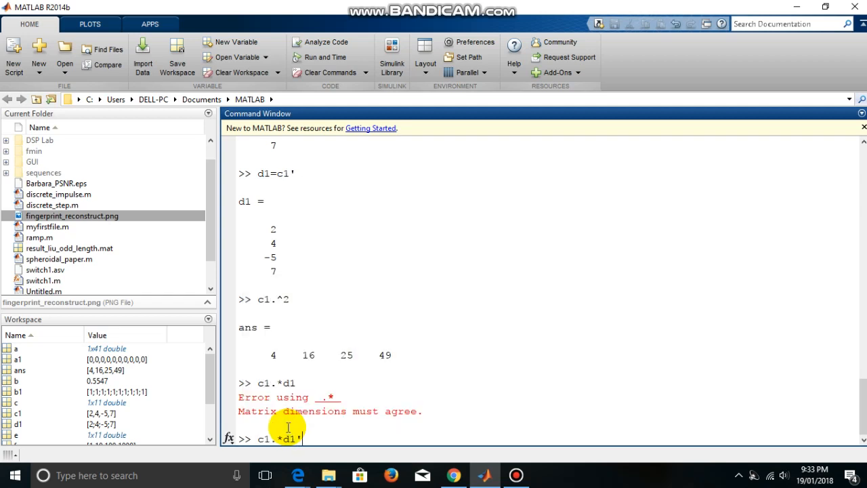
key("Return")
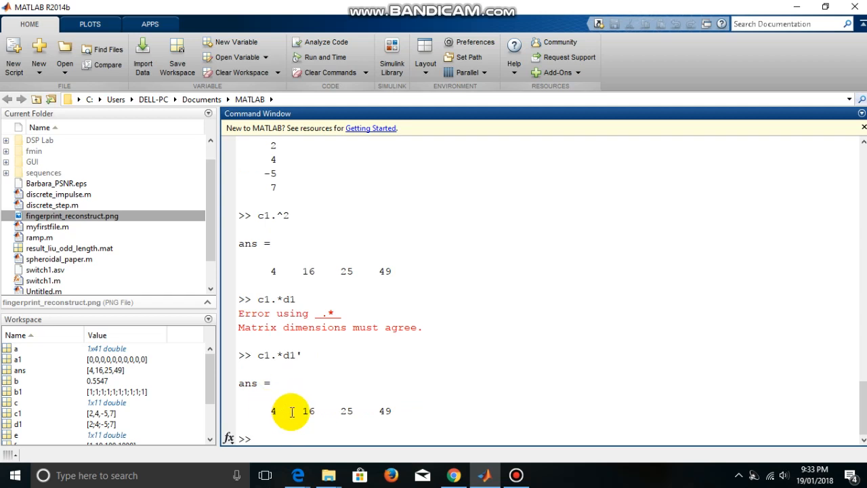
mouse_move(312, 422)
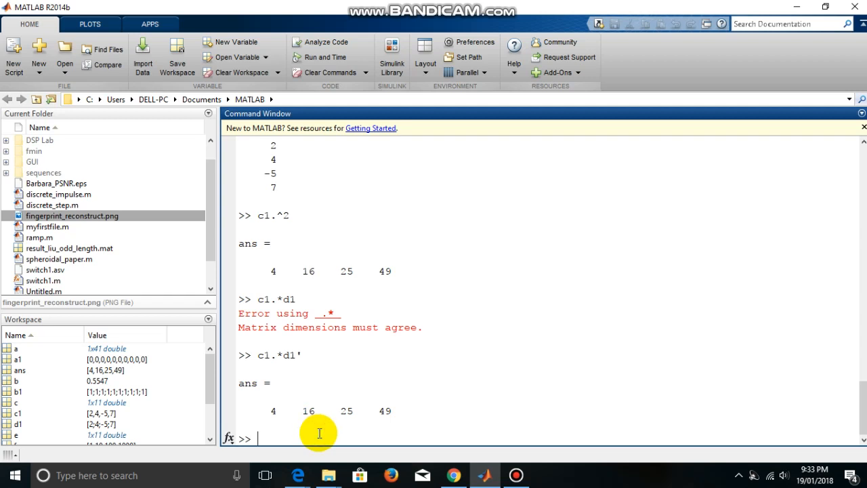
mouse_move(335, 413)
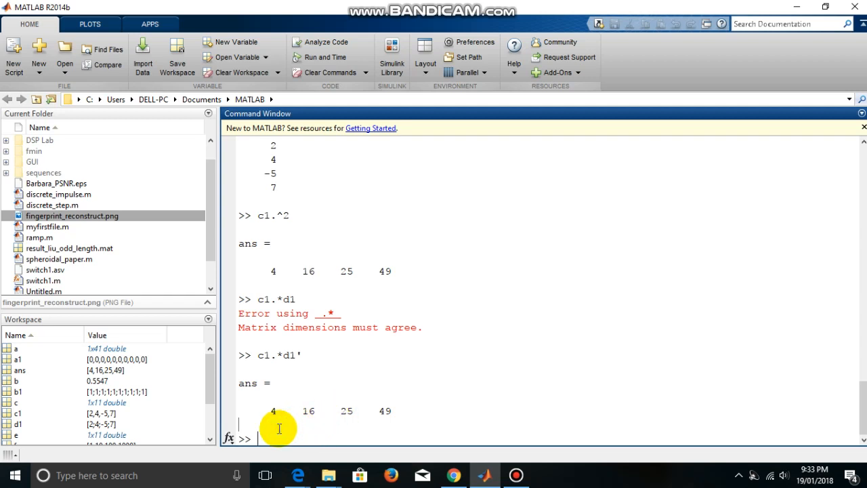
mouse_move(256, 422)
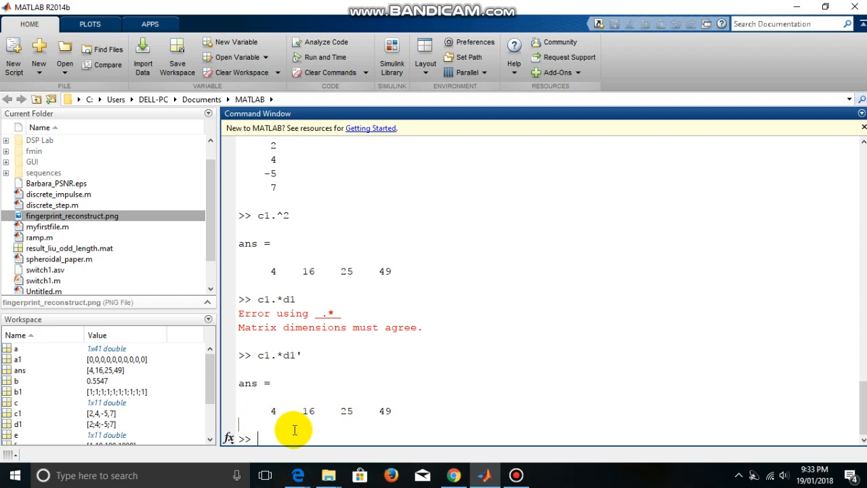
mouse_move(348, 429)
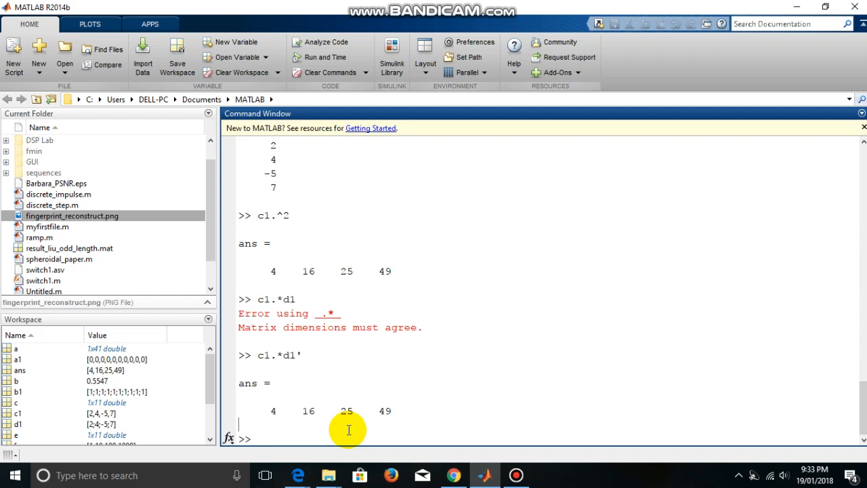
mouse_move(340, 429)
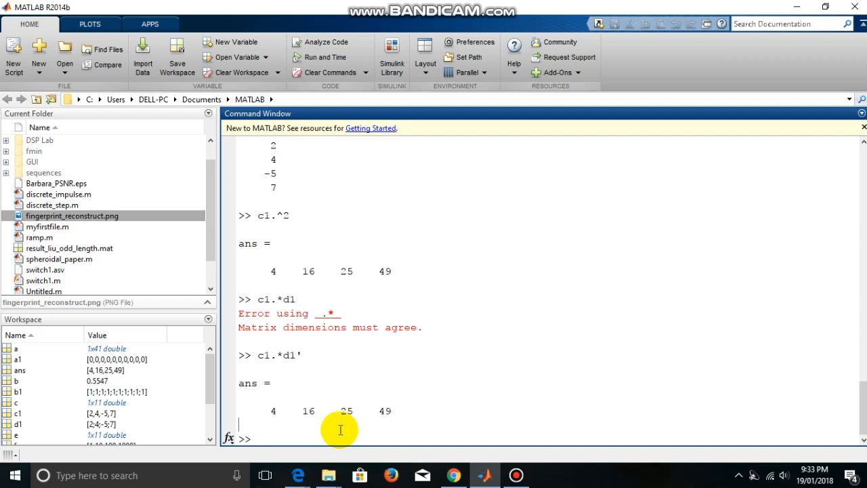
mouse_move(363, 433)
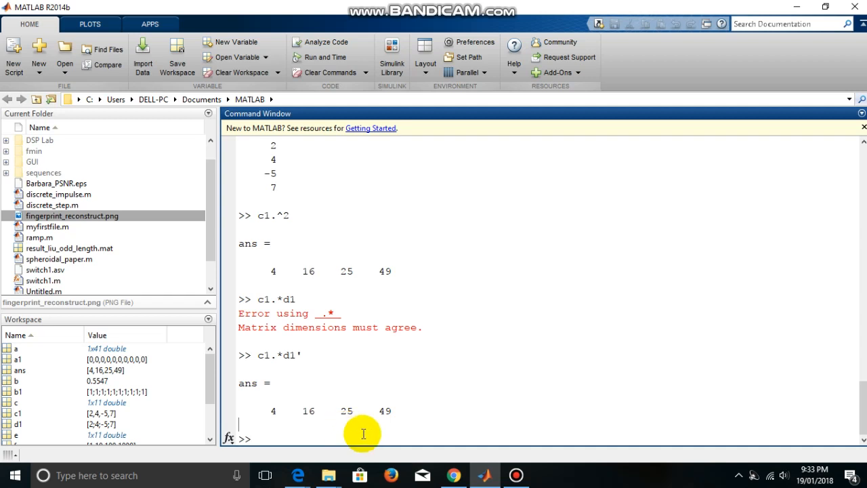